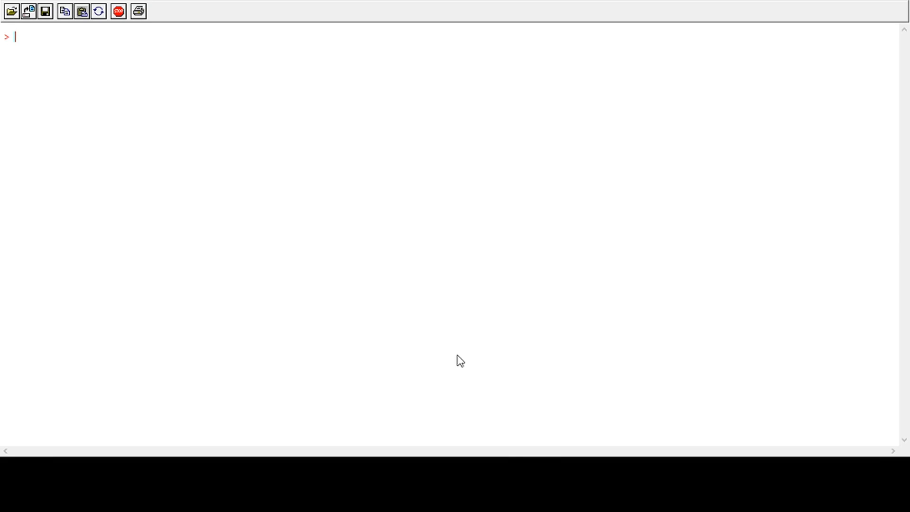
mouse_move(502, 227)
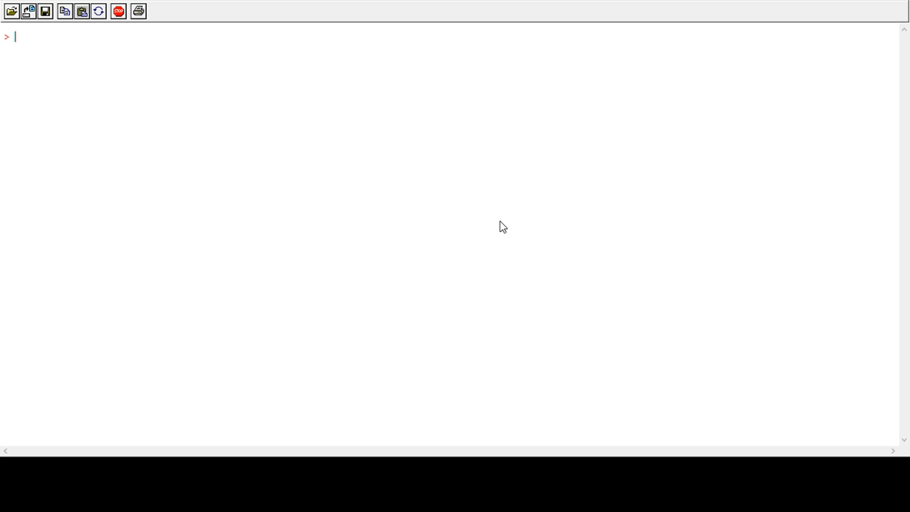
Assign xbar = 8.7 with the comment 'sample mean'.
text(xbar)
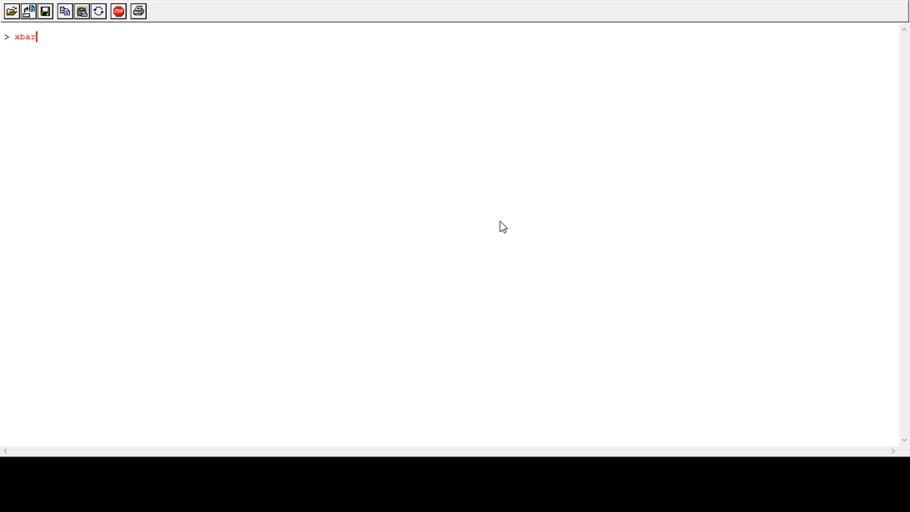
text(=)
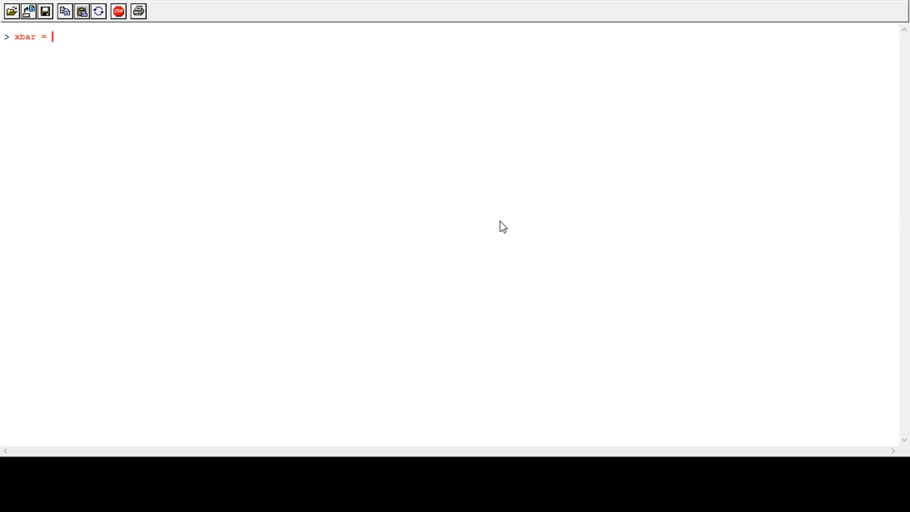
text(8)
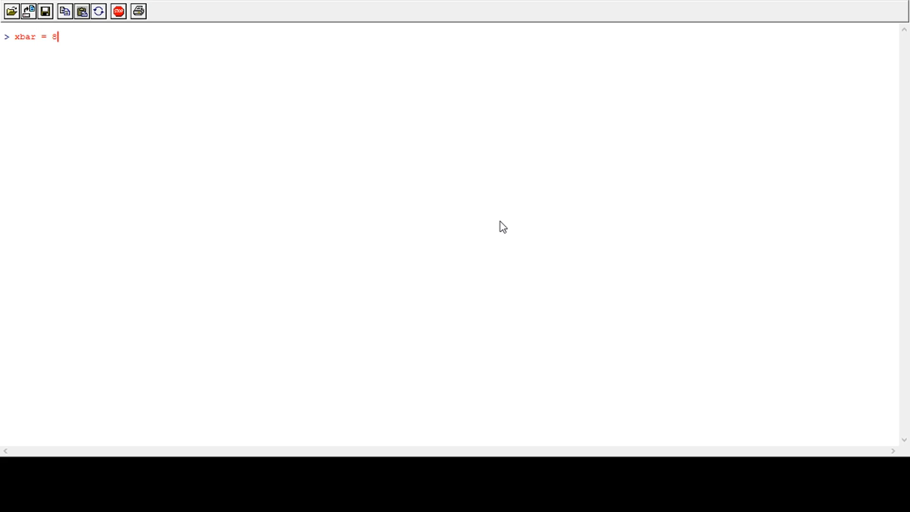
text(.7  #sample mean)
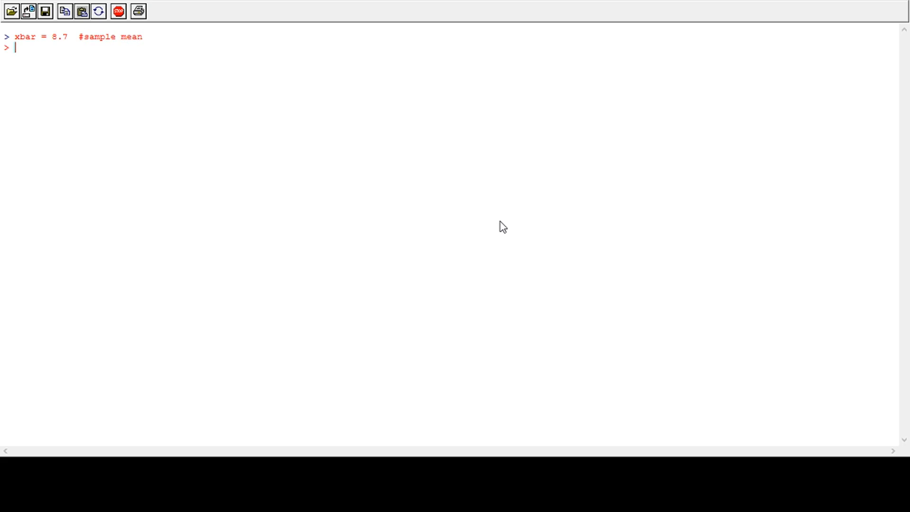
Assign mu0 = 9 with a 'hypothesized value' comment and run it.
text(mu)
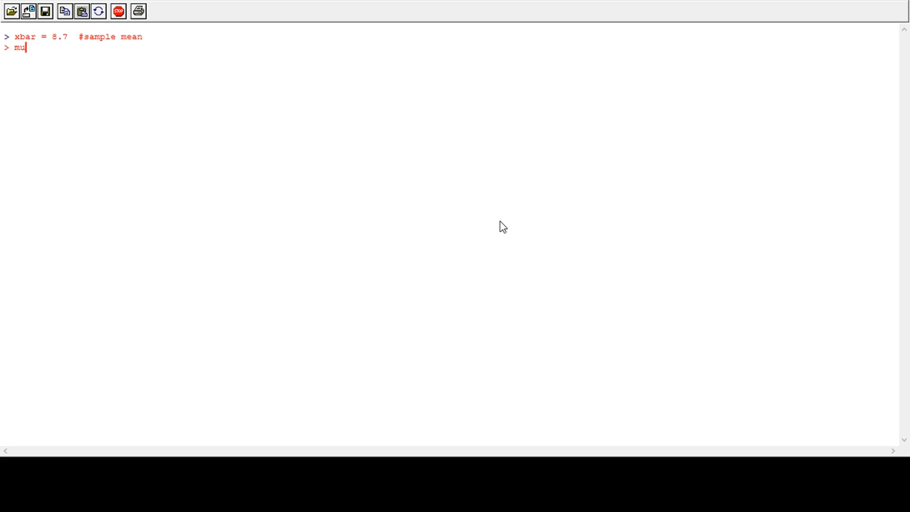
text(0 =)
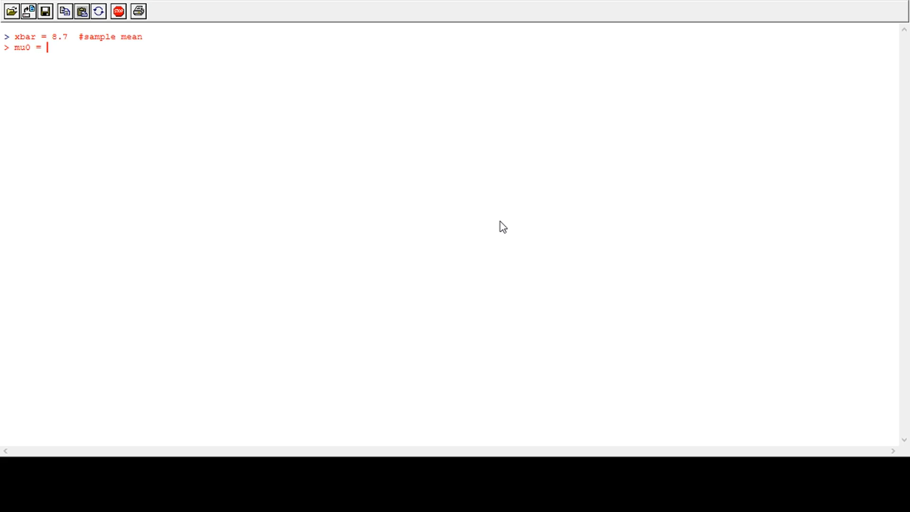
text(9)
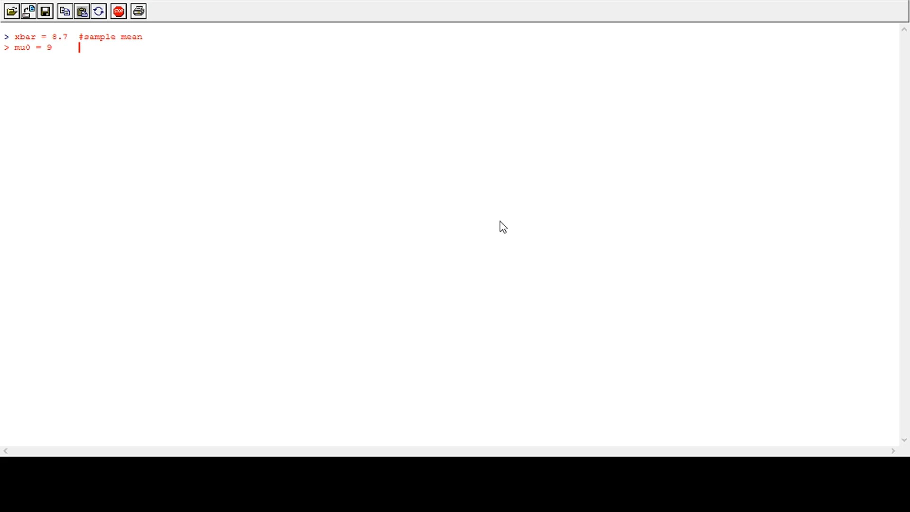
text(#hyp)
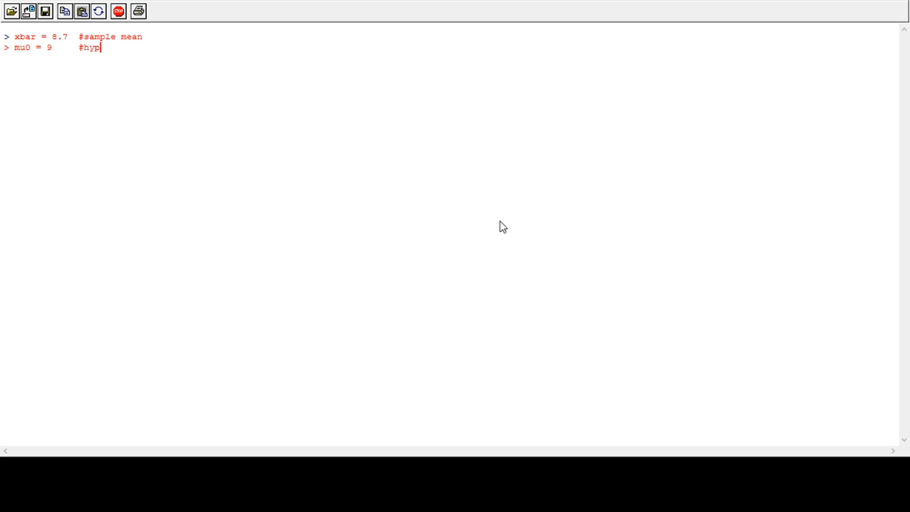
text(othesized m)
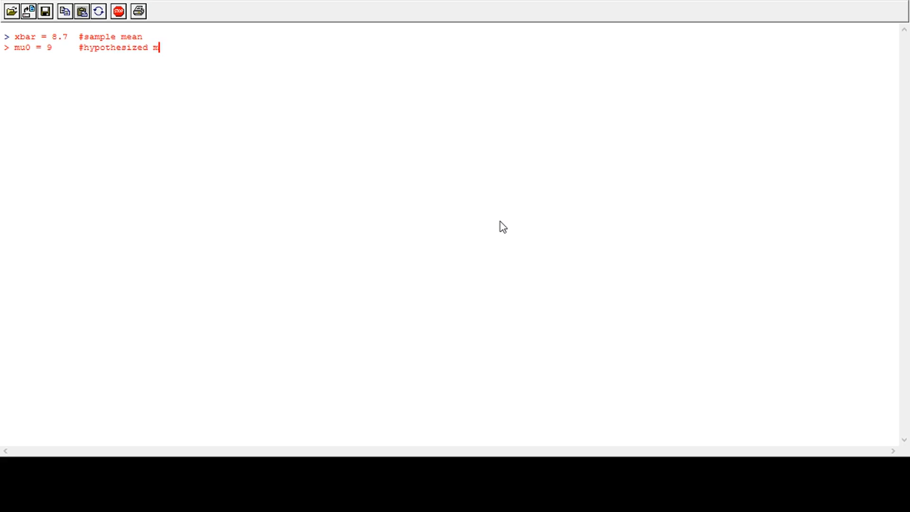
text(ean)
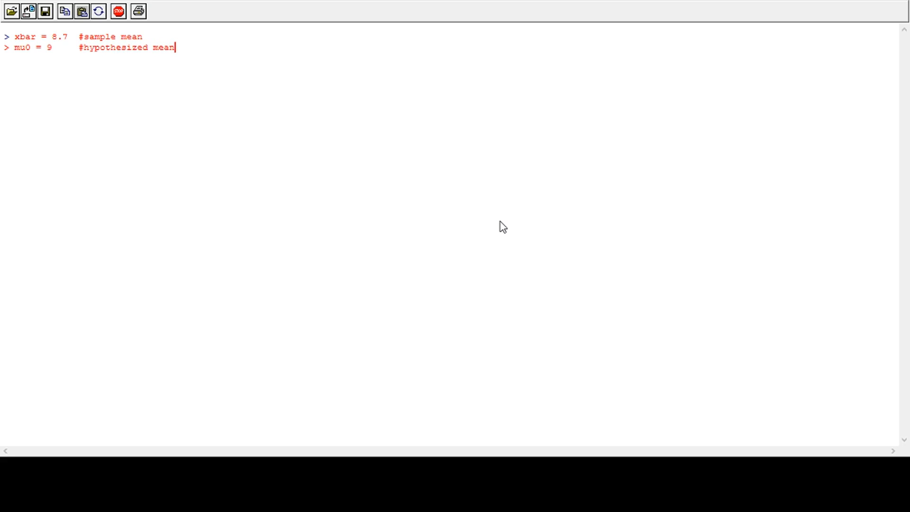
text(val)
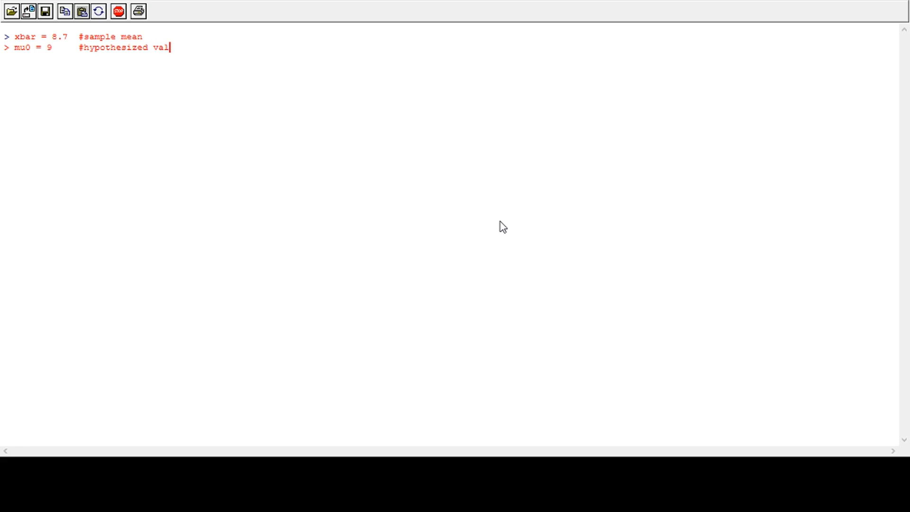
key(Return)
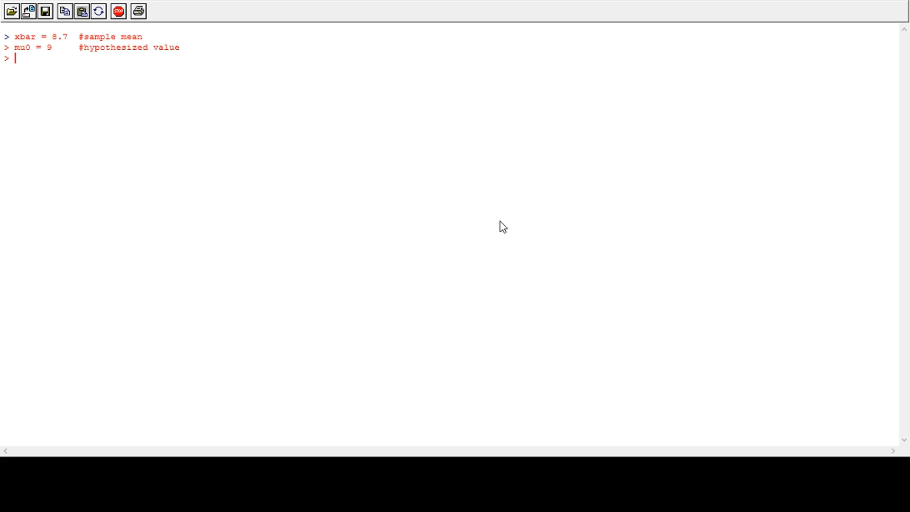
Assign sigma = 2.3 commented as population standard deviation.
text(sigma)
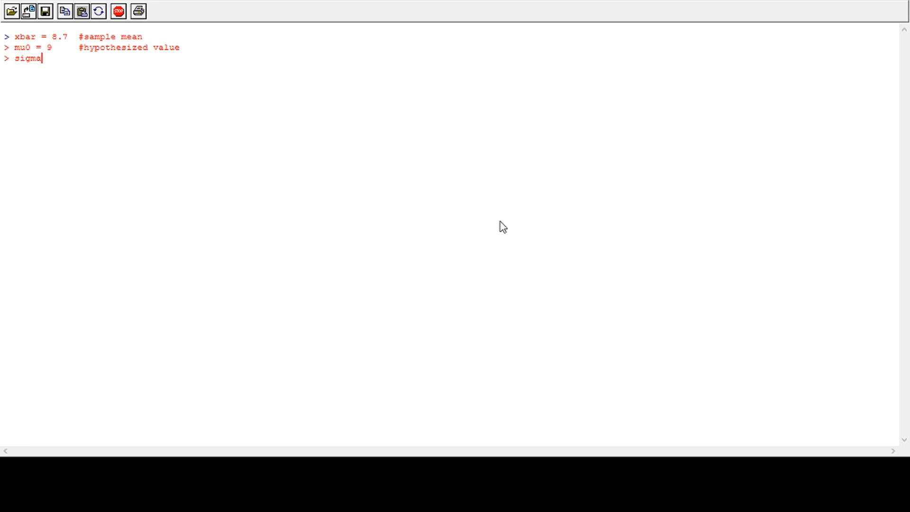
text(=)
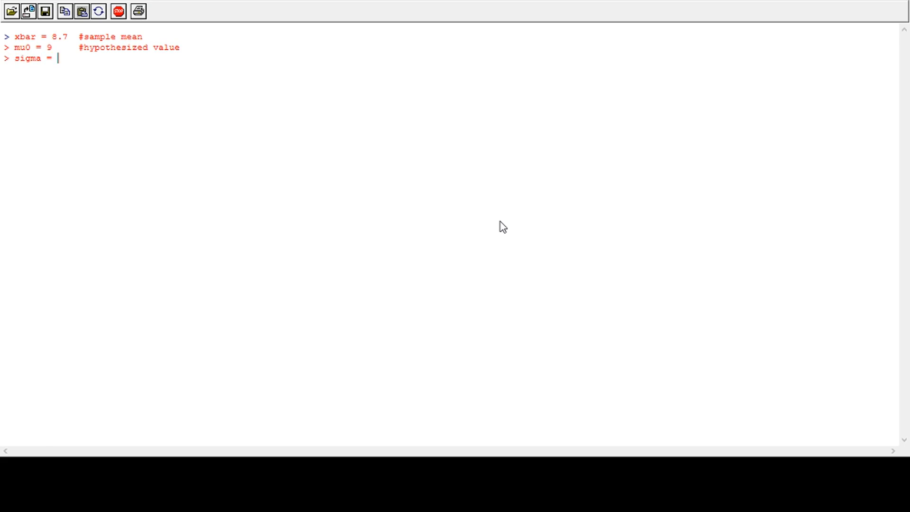
text(2.3)
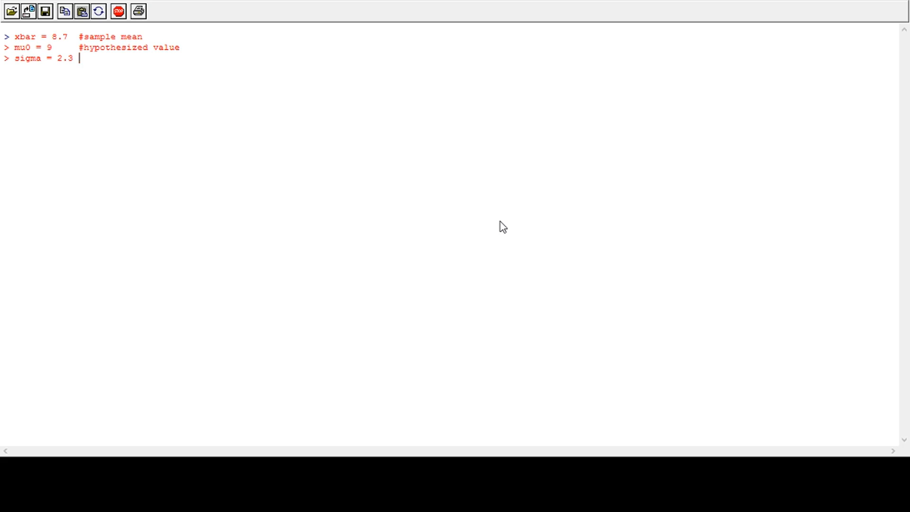
text(#)
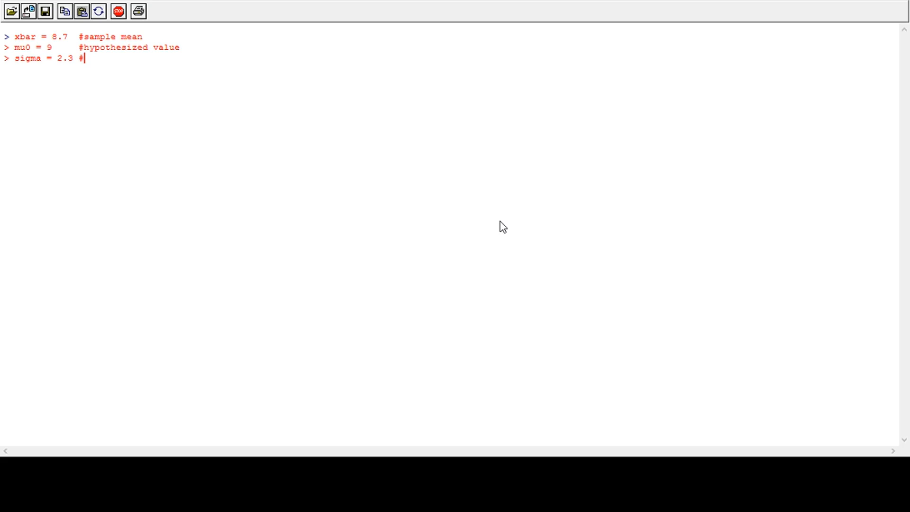
text(popul)
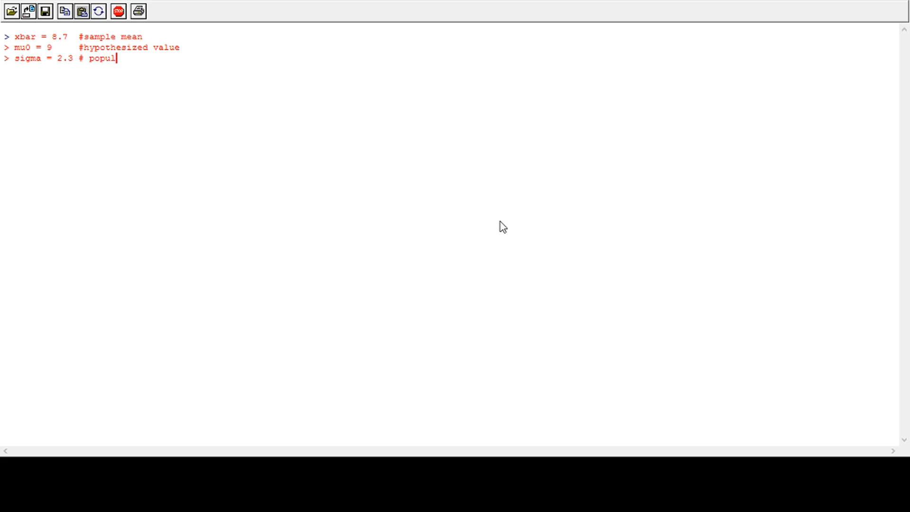
text(ation standa)
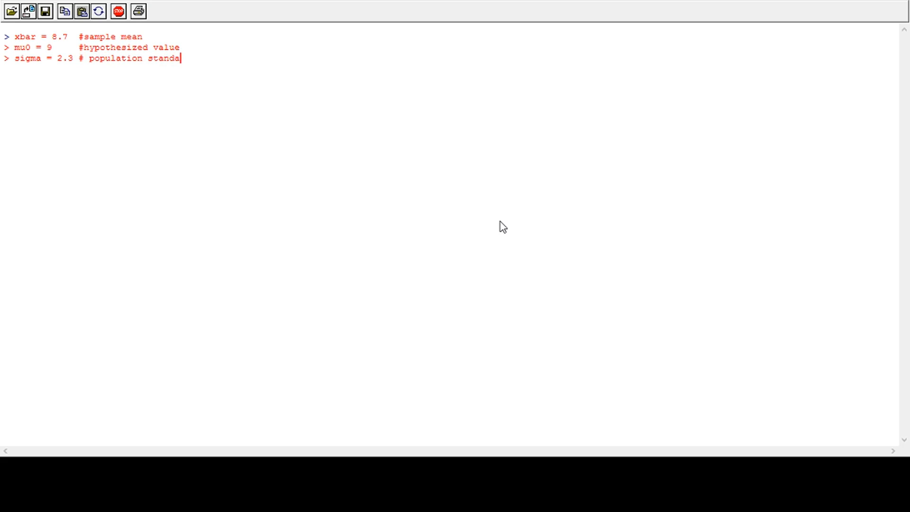
text(rd devation)
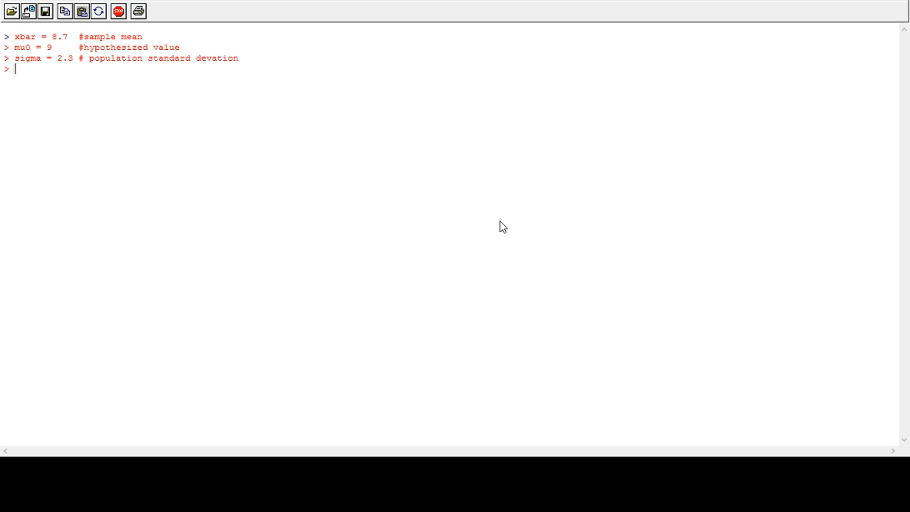
Assign n = 50 commented as sample size.
text(n=)
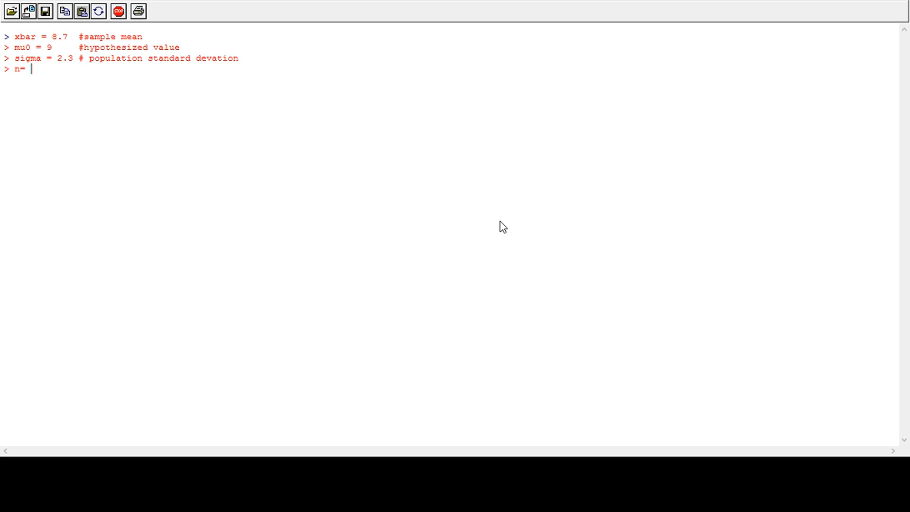
text(50)
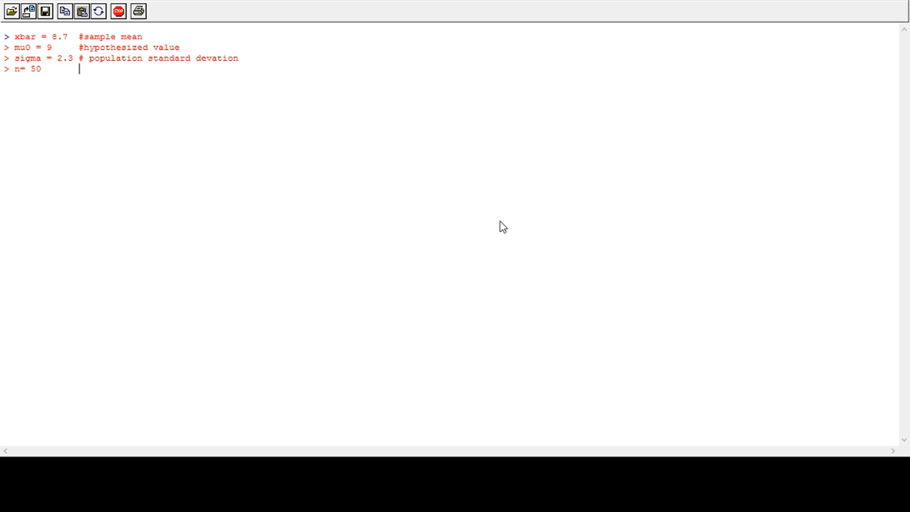
text(# sample size)
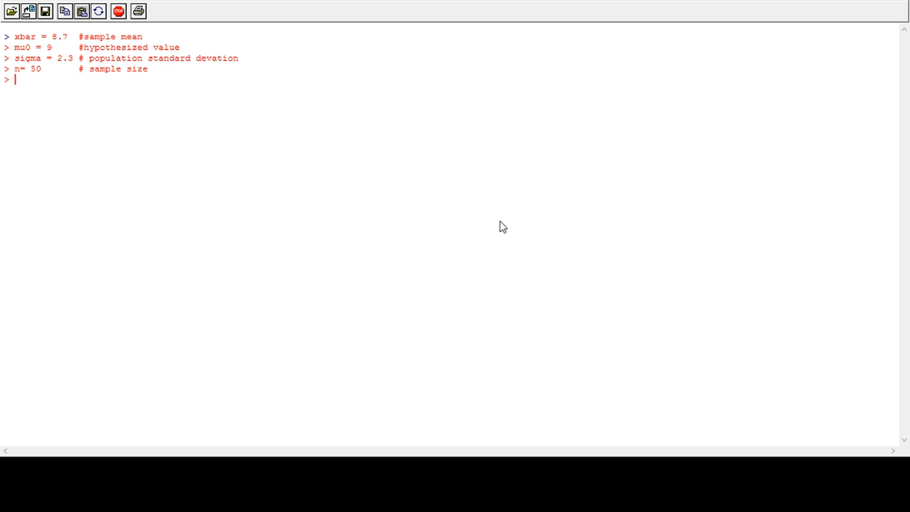
Submit z = (xbar-mu0)/(sigma/(sqrt(n)), leaving an unclosed parenthesis at the continuation prompt.
text(z)
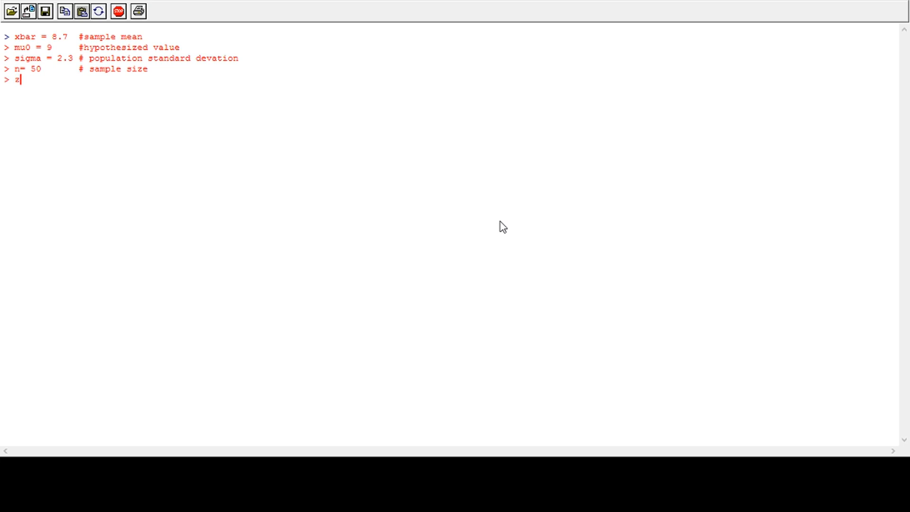
text(=)
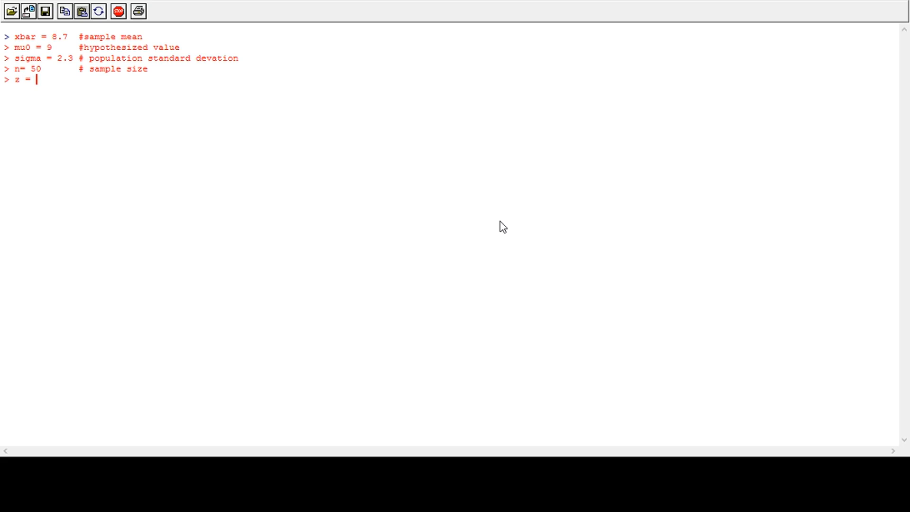
text(()
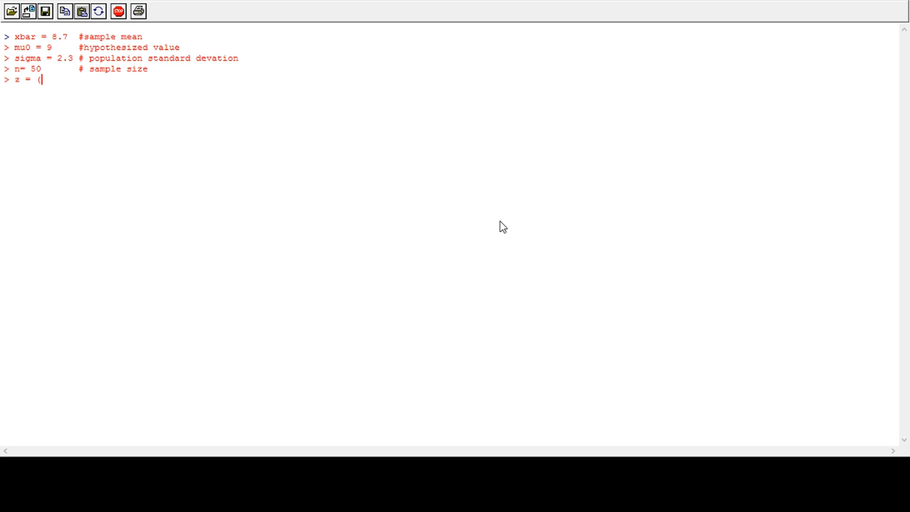
text(xba)
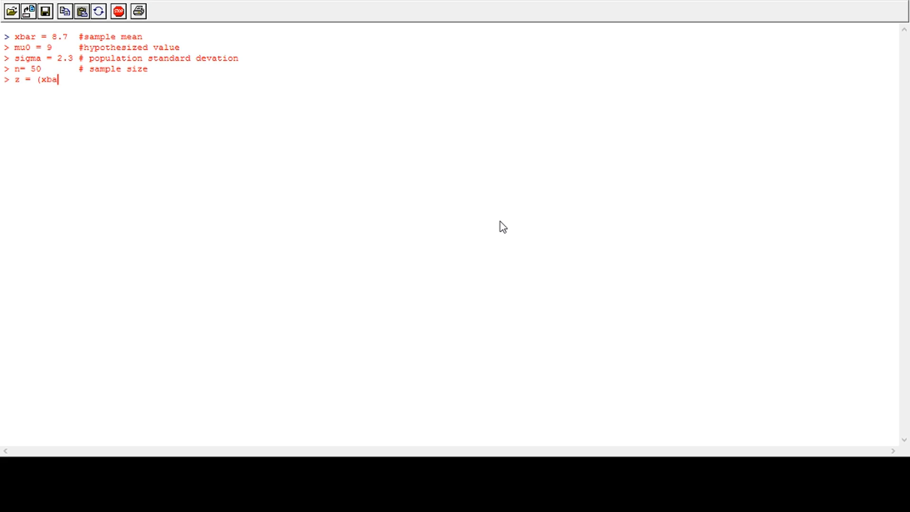
text(r-)
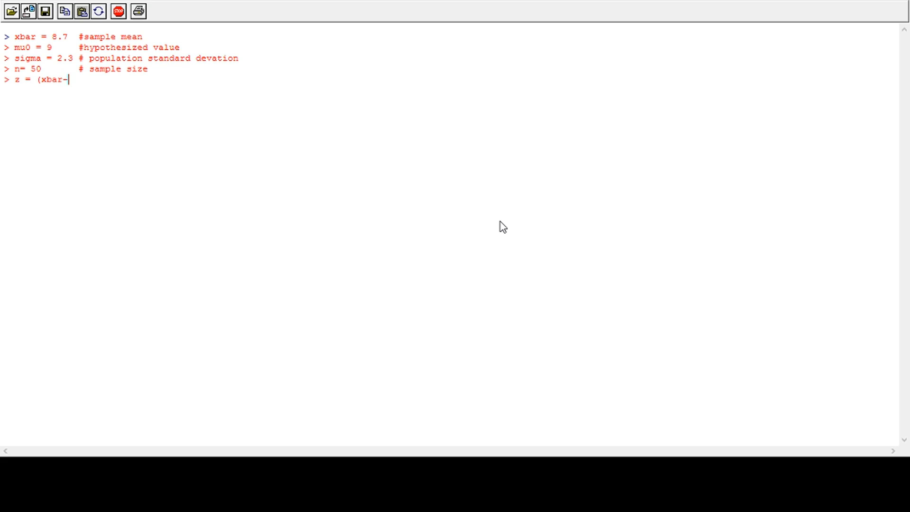
text(mu0)
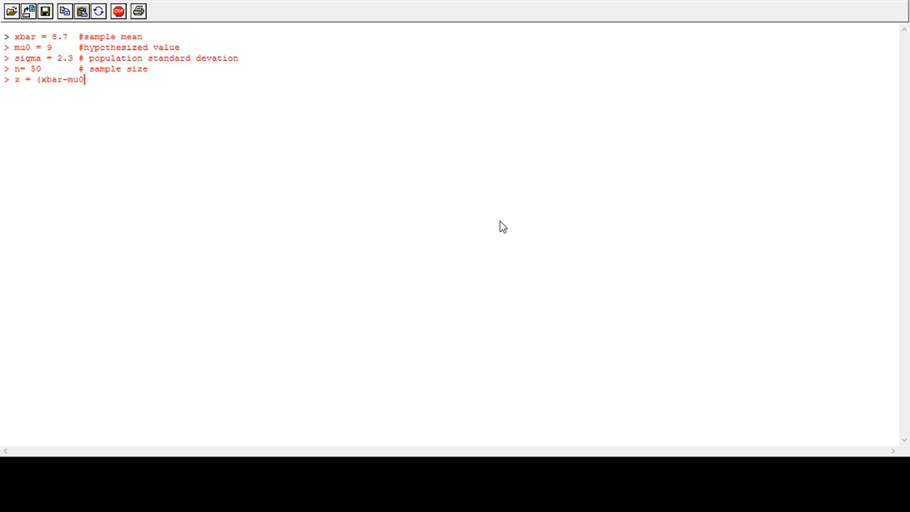
text())
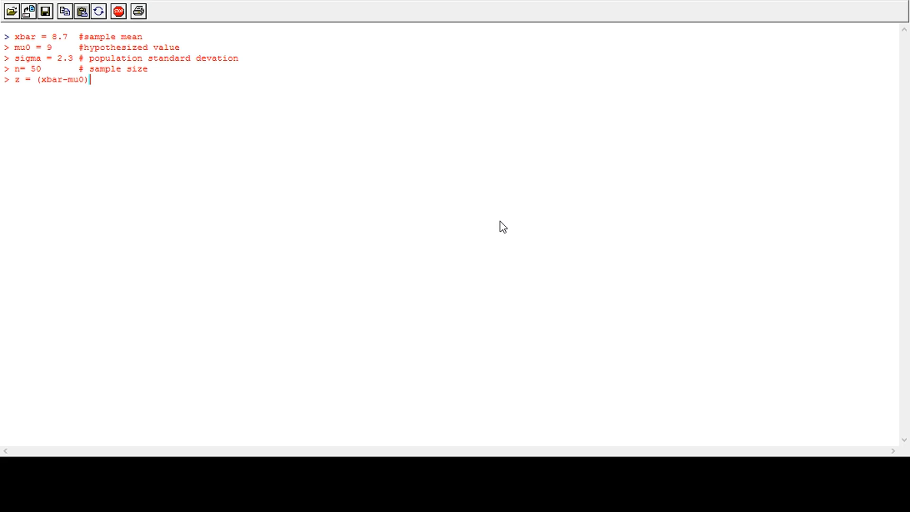
text(/)
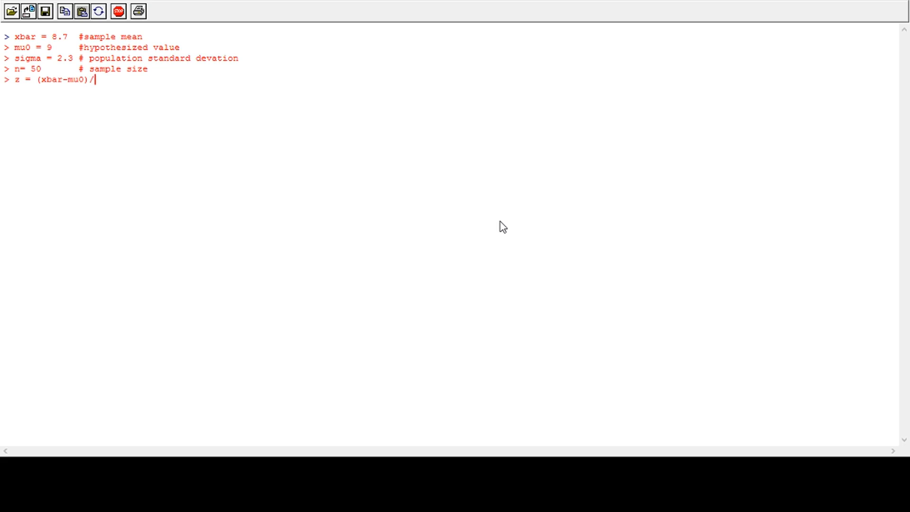
text((si)
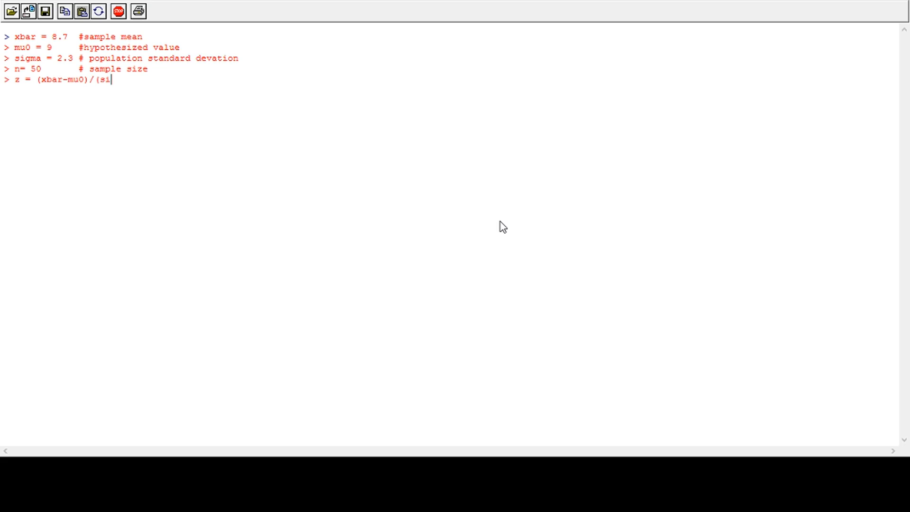
text(gma)
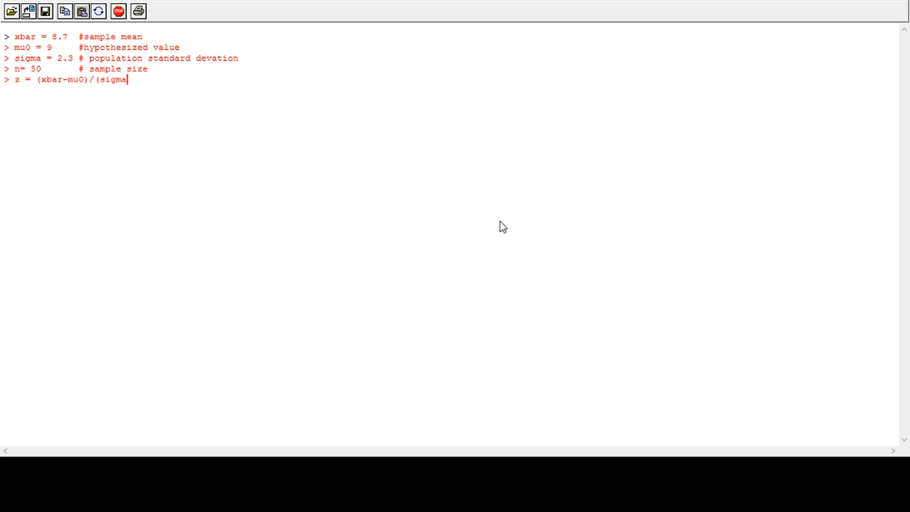
text(/()
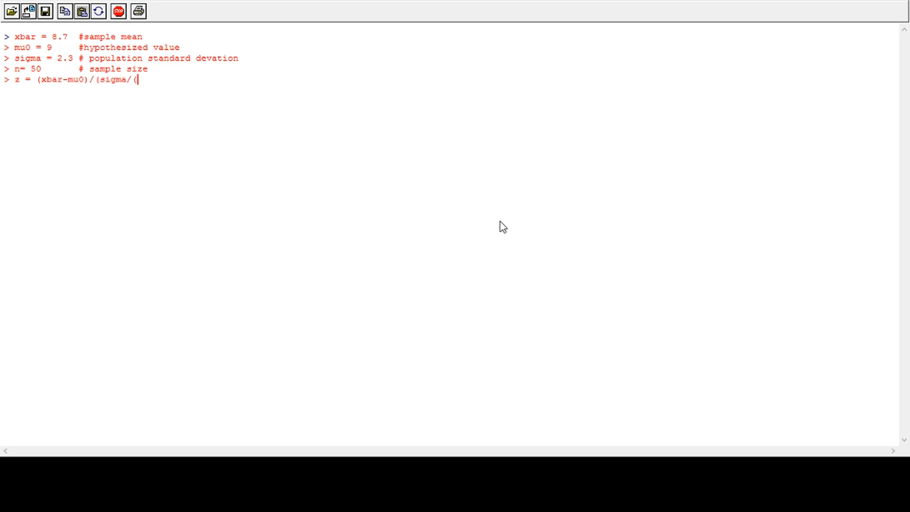
text(sqrt(n)
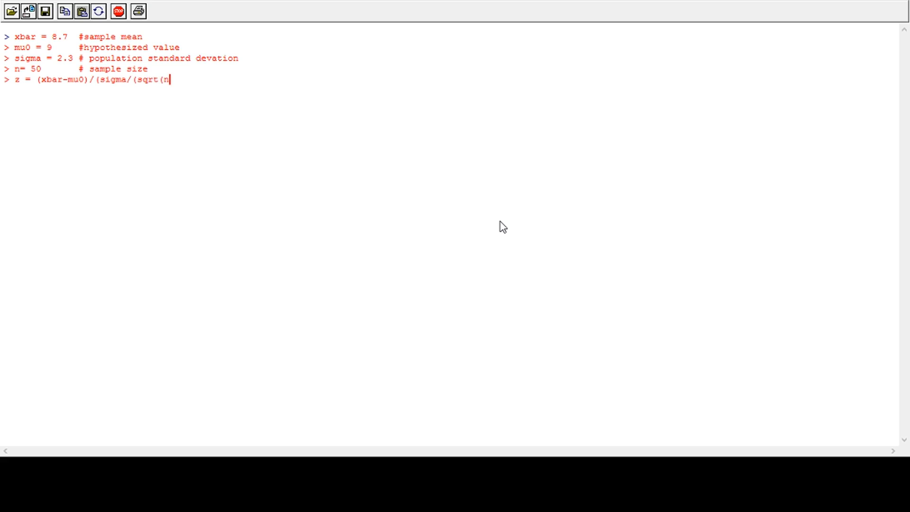
key(Return)
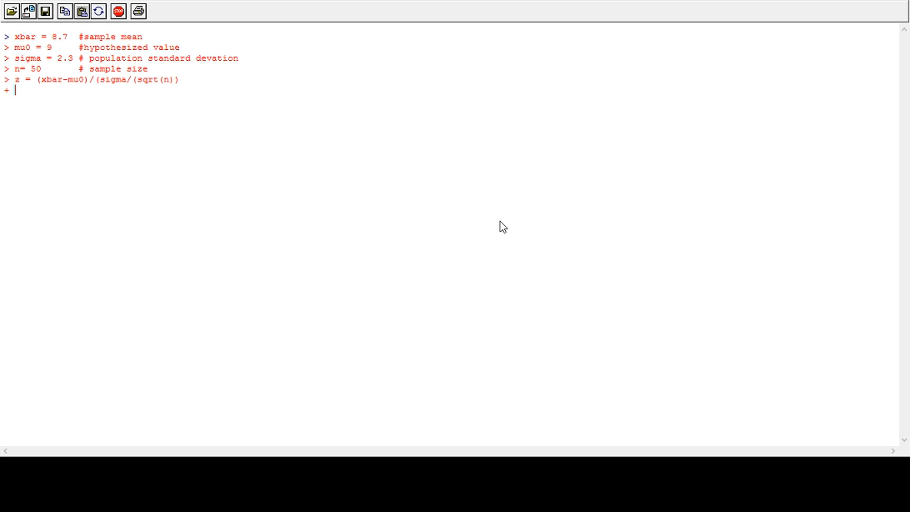
After the syntax error, re-enter z = (xbar-mu0)/(sigma/sqrt(n)) and print z = -0.9223132.
text(z)
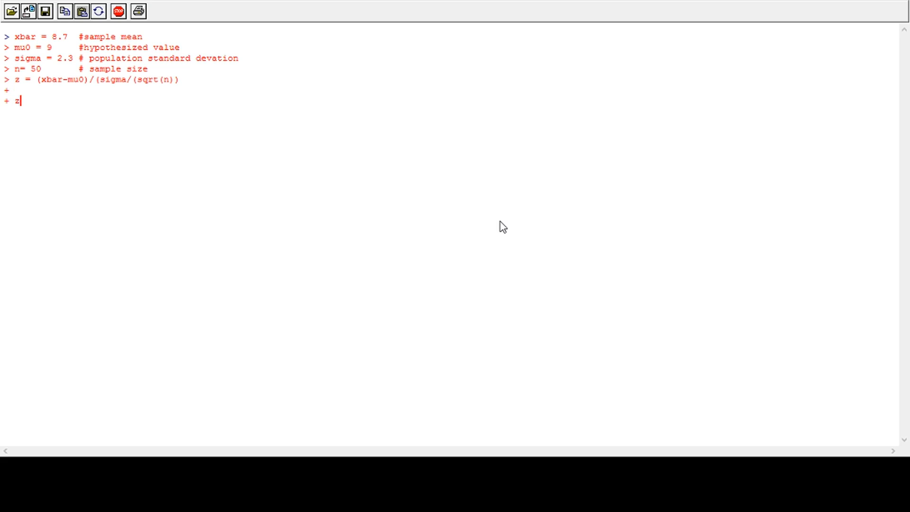
key(Return)
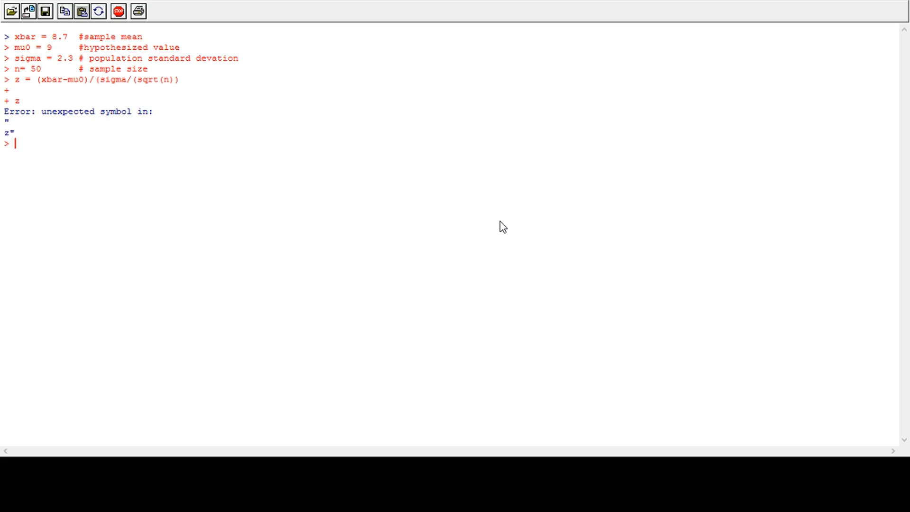
text(z)
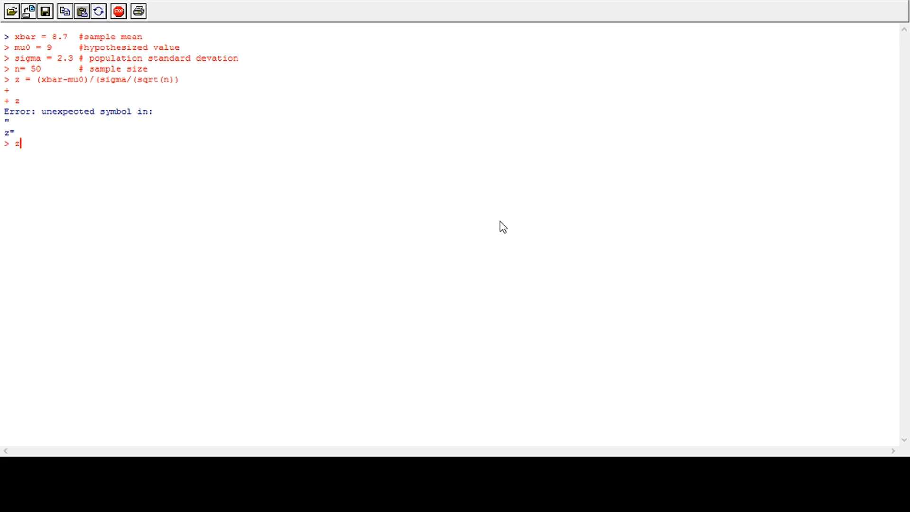
text(=()
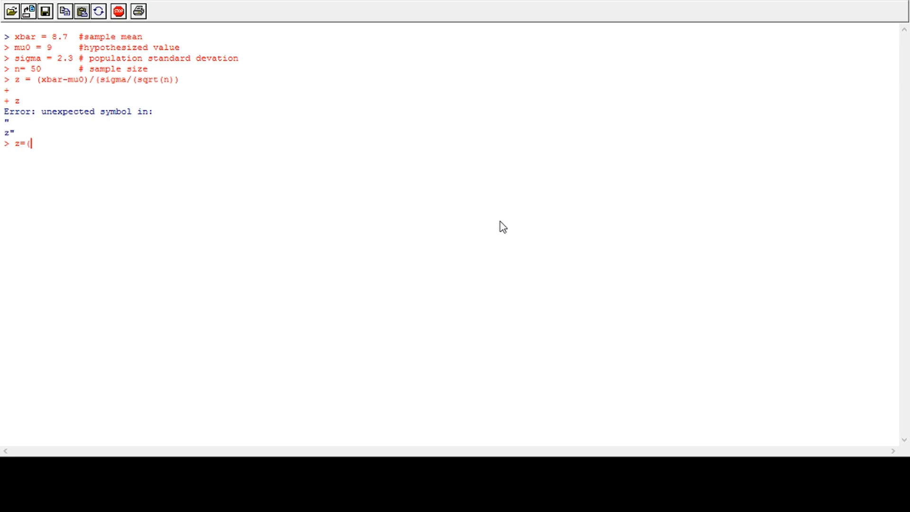
text(xnar)
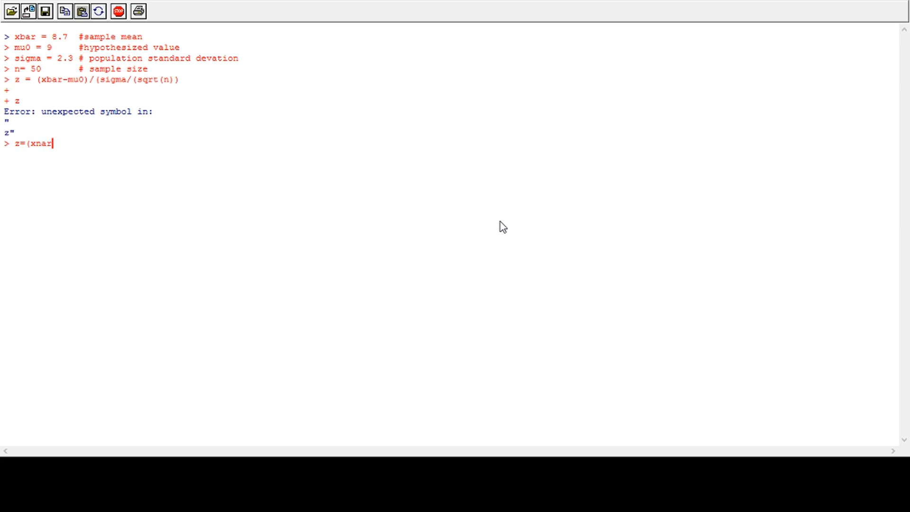
text(-)
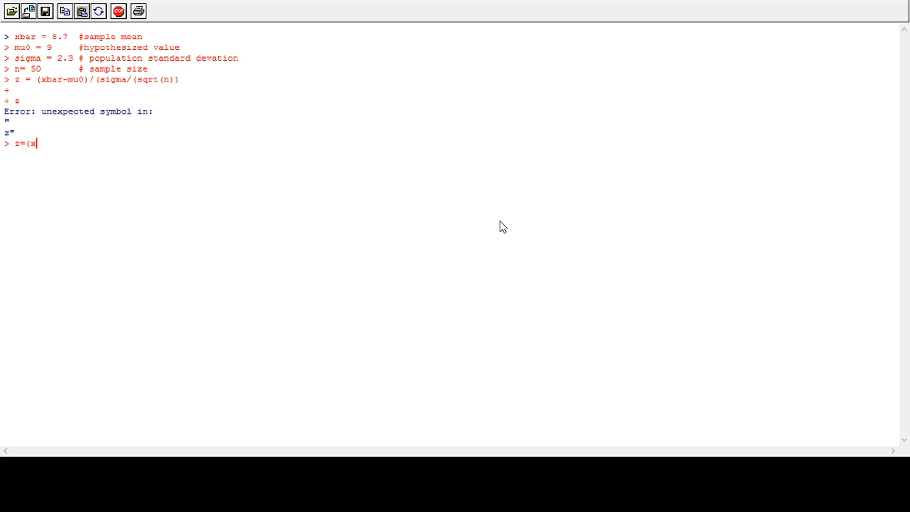
text(bar-)
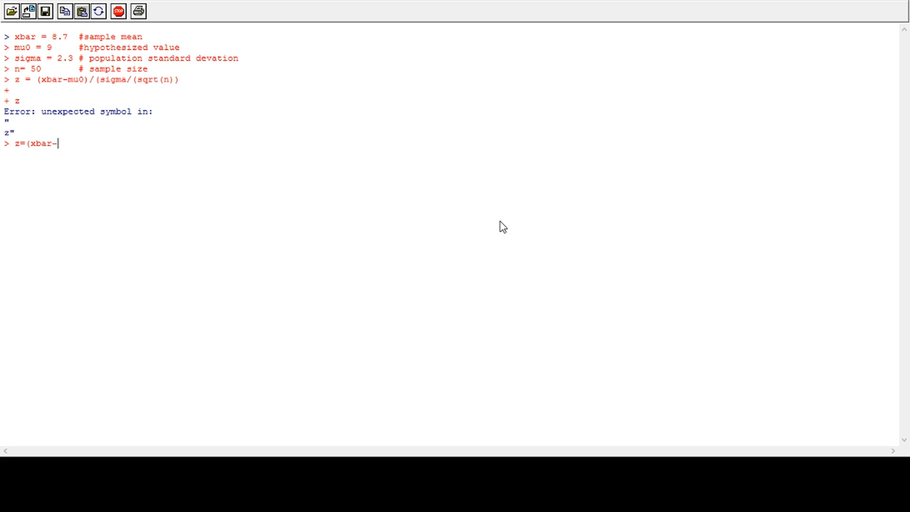
text(mu0)/)
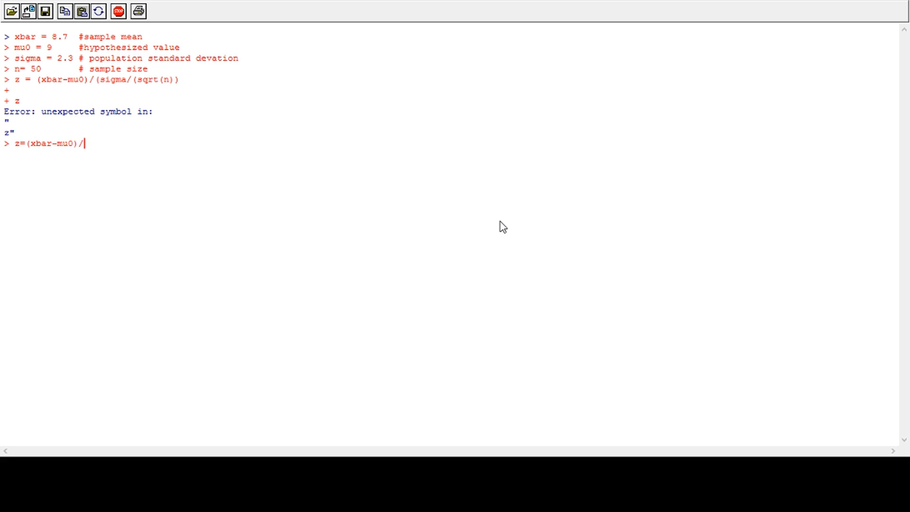
text((si)
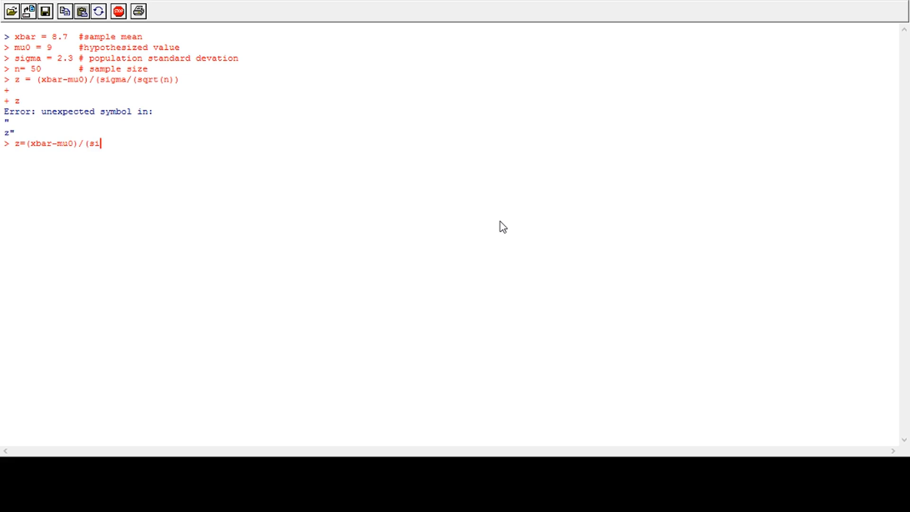
text(gma)
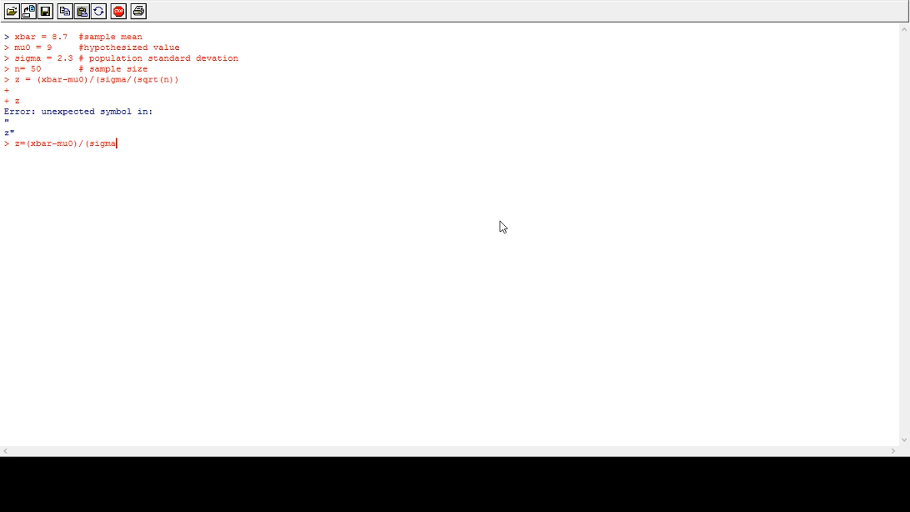
text(/)
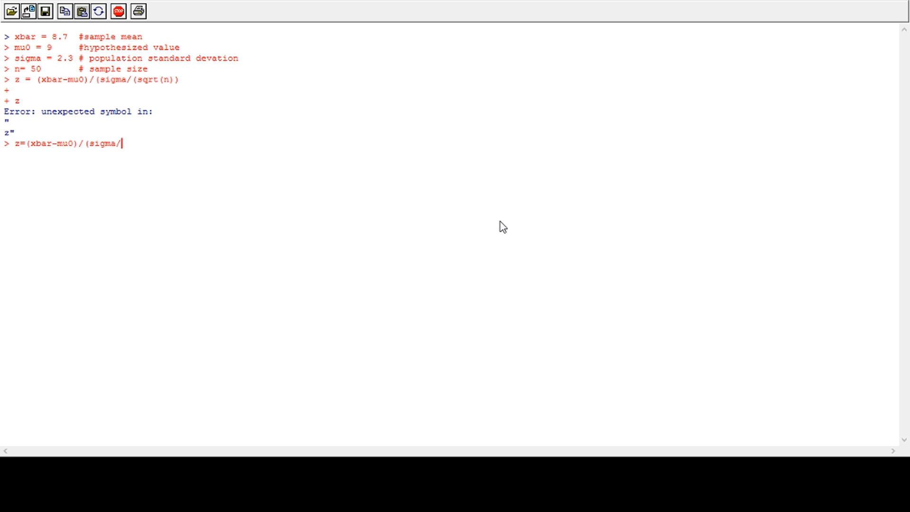
text(sqrt()
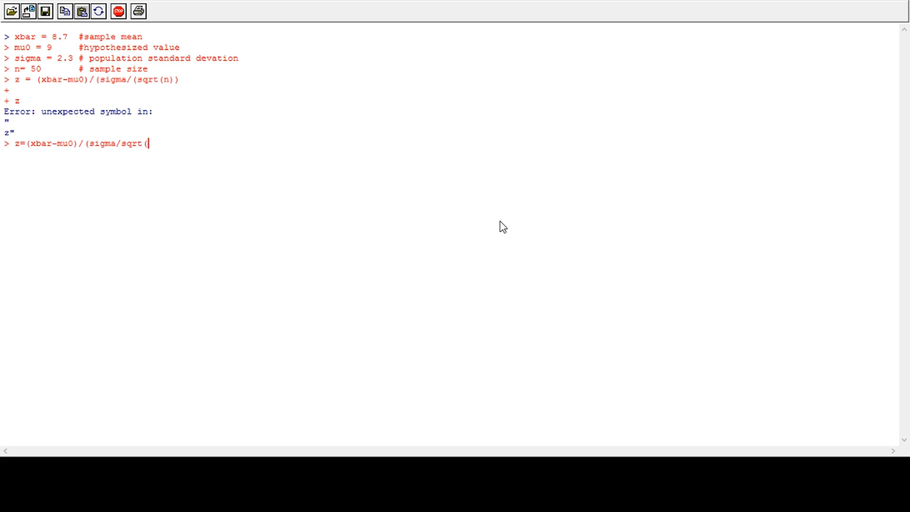
key(Return)
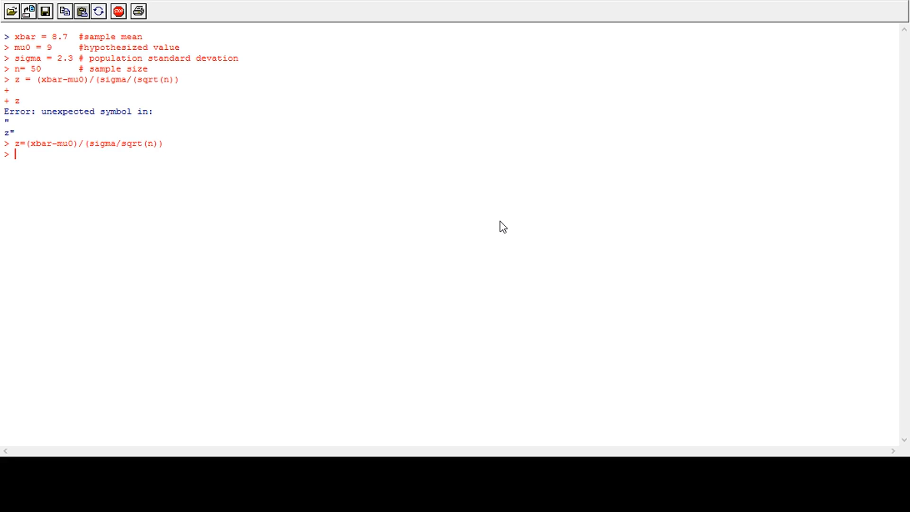
text(z)
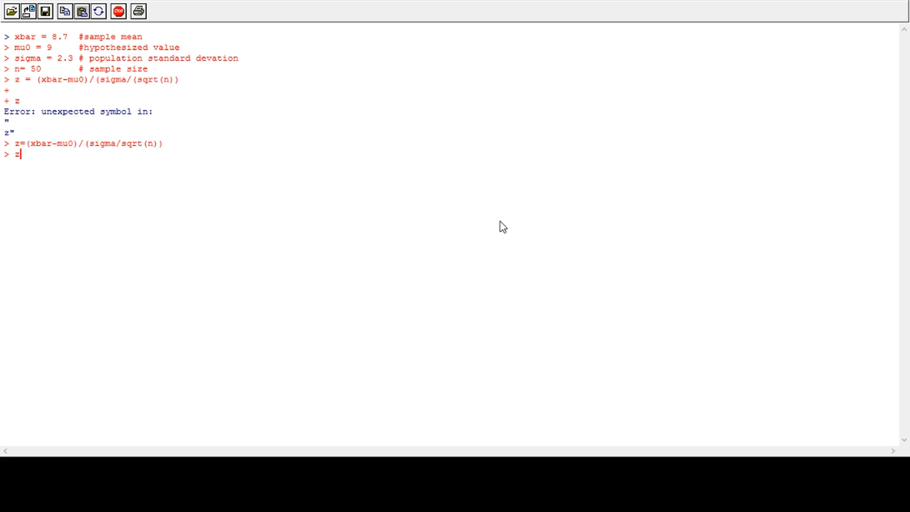
key(Return)
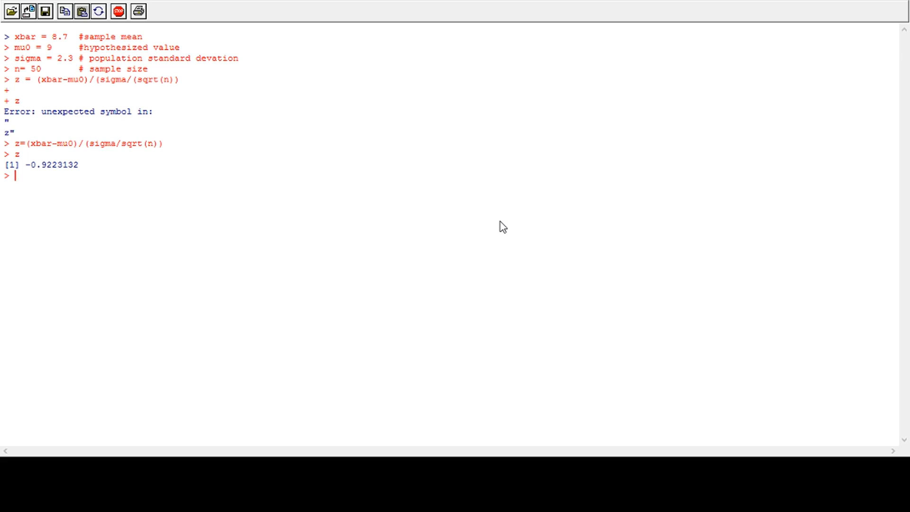
Enter a comment about computing the critical value at the 0.05 significance level.
text(#)
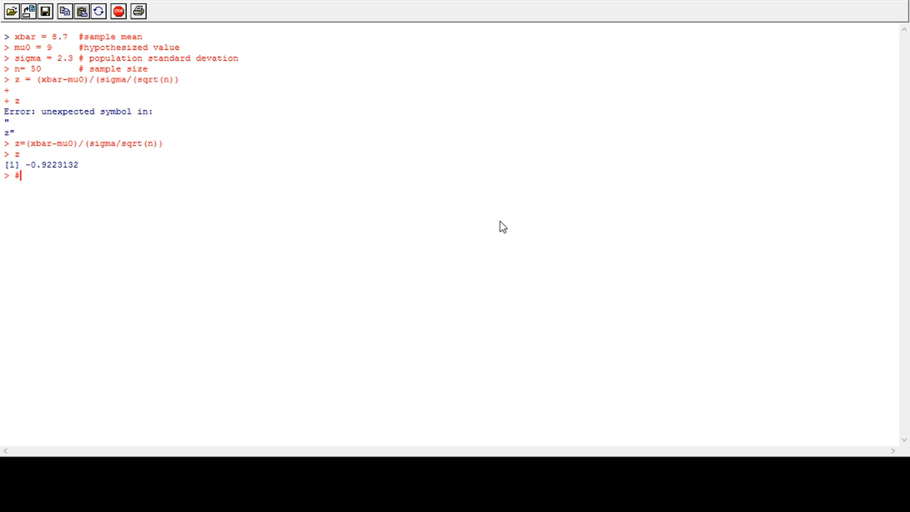
text(computing c)
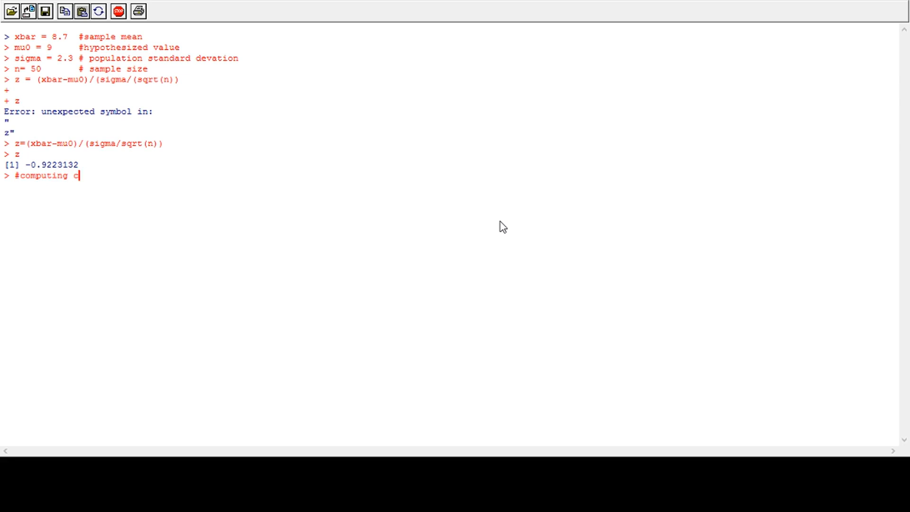
text(ritcal value)
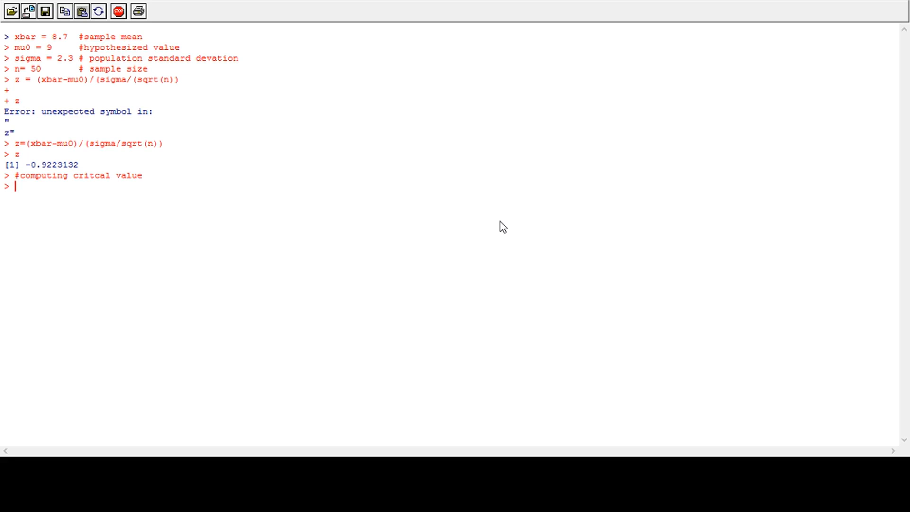
text(a)
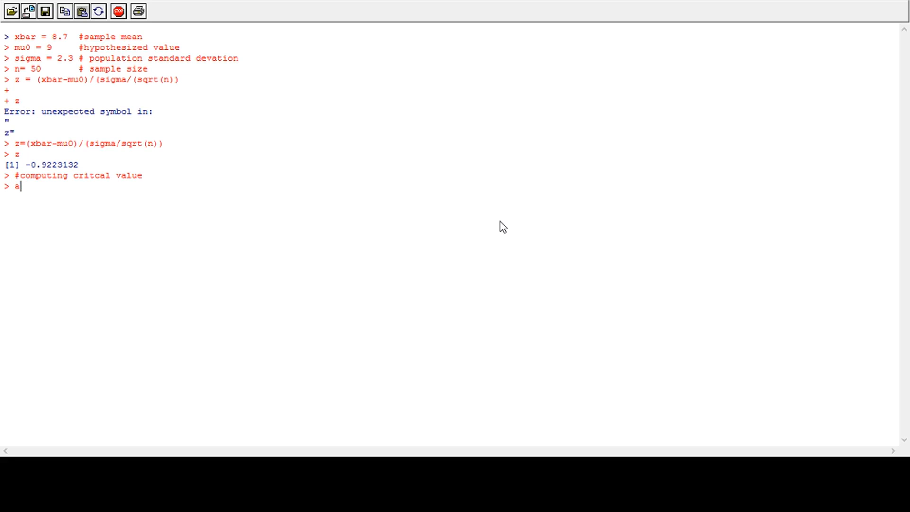
text(lpha)
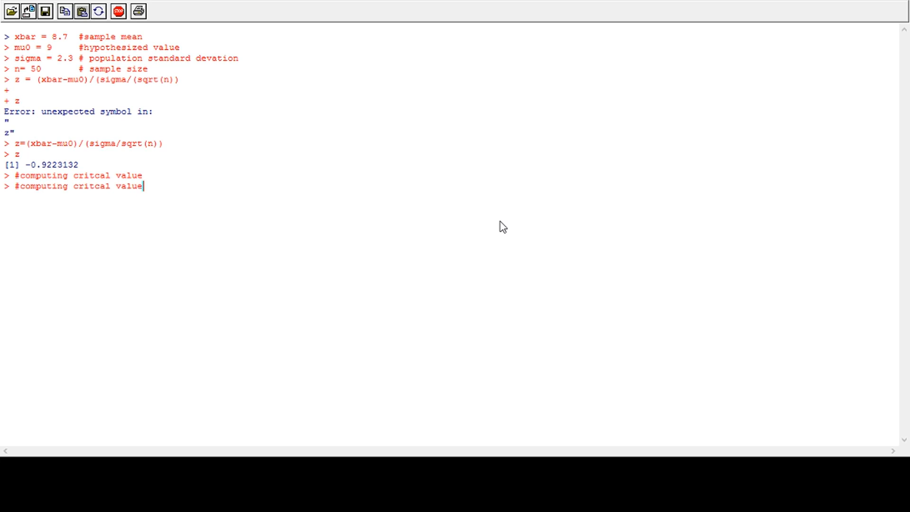
text(at)
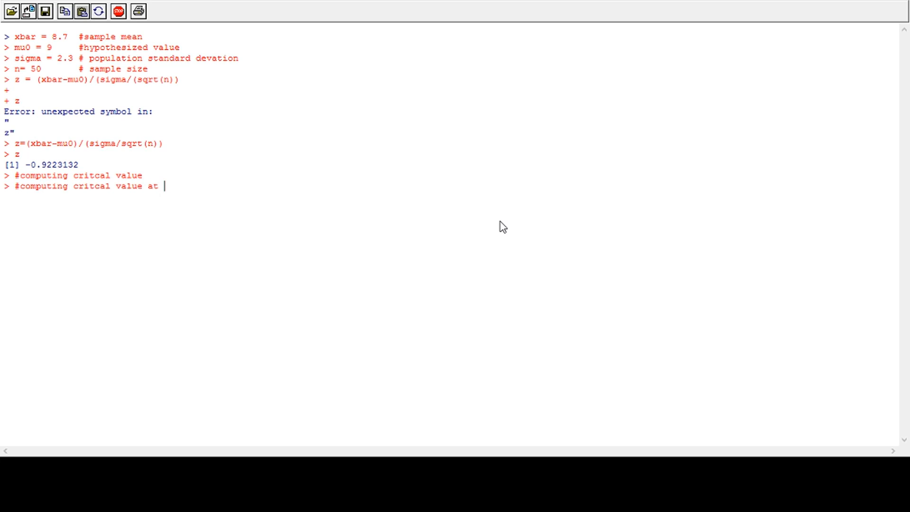
text(0.0)
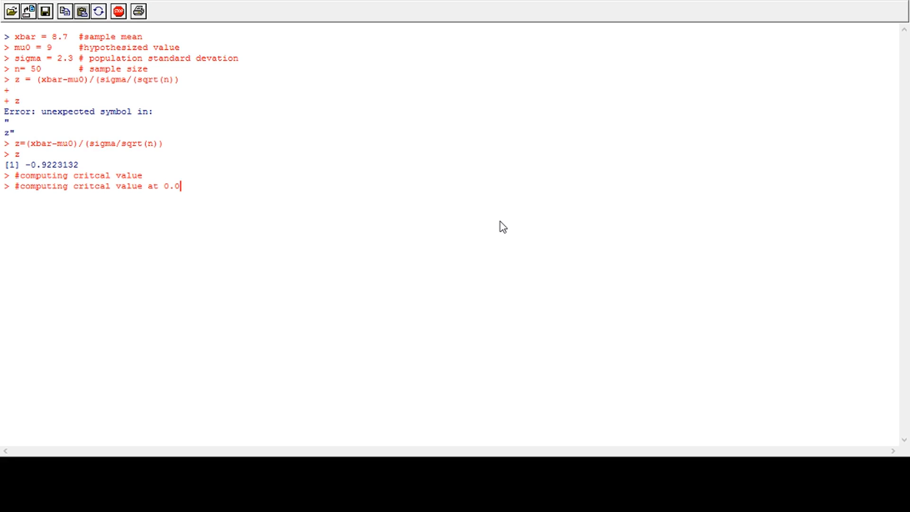
text(5 signifian)
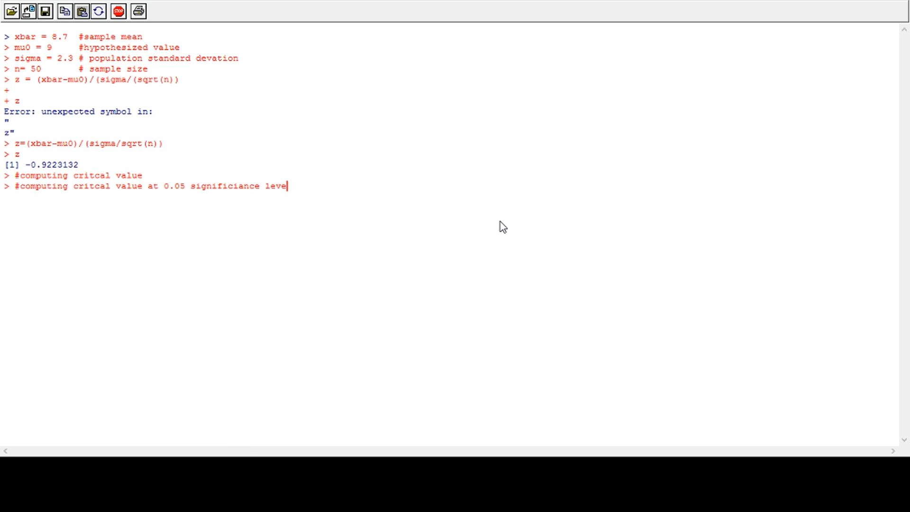
key(Return)
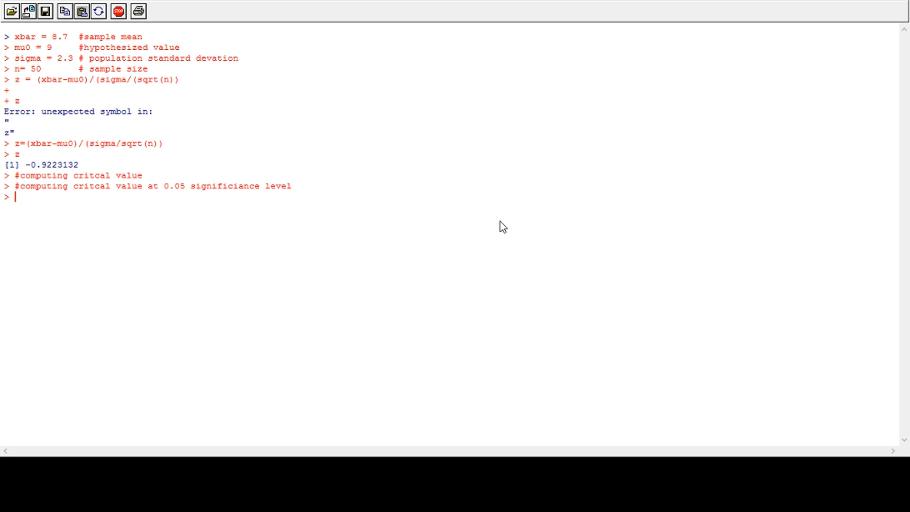
Set alpha = .05 and compute z.alpha = qnorm(1-alpha).
text(alpha)
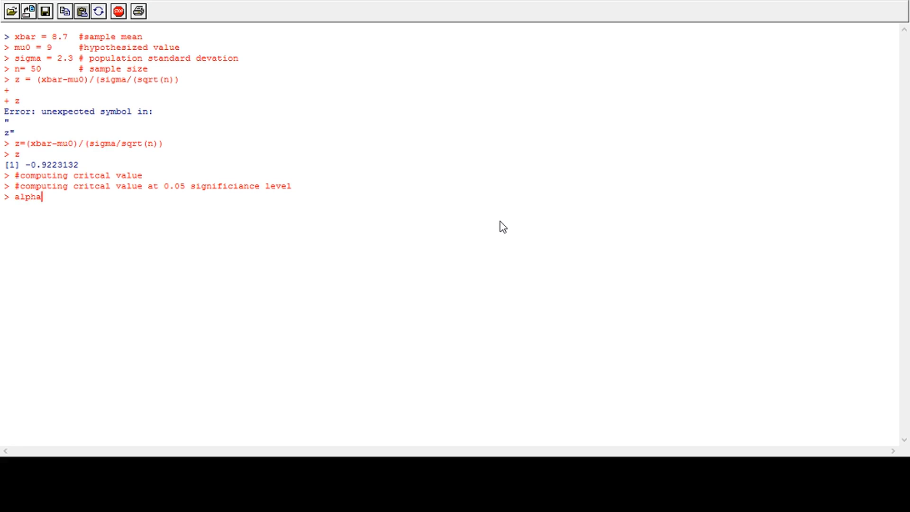
text(= .05)
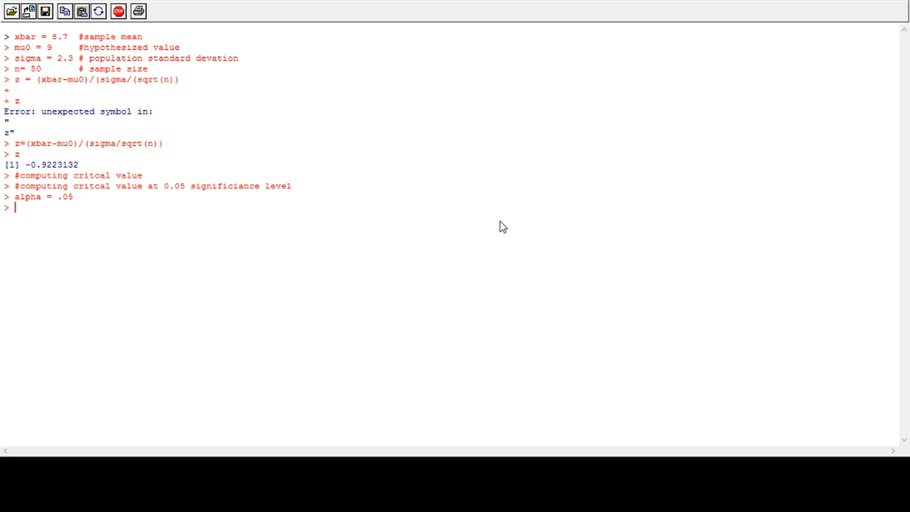
text(z)
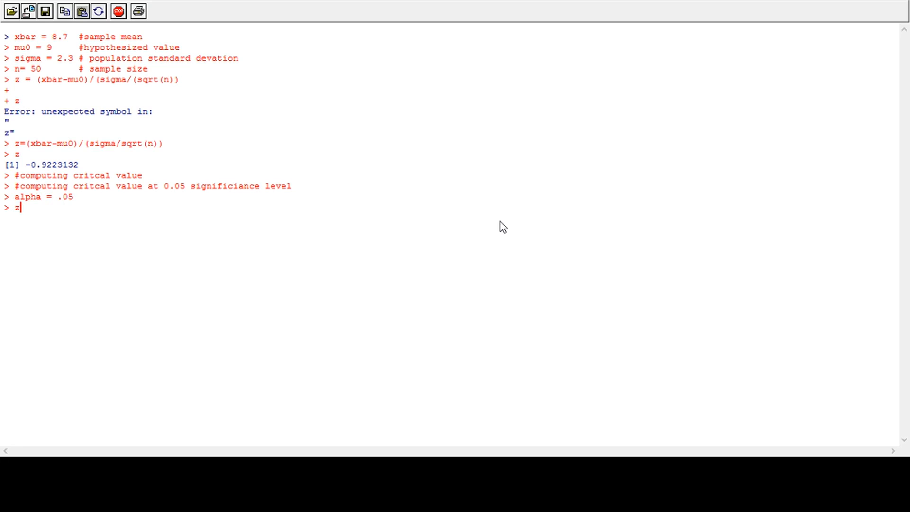
text(.)
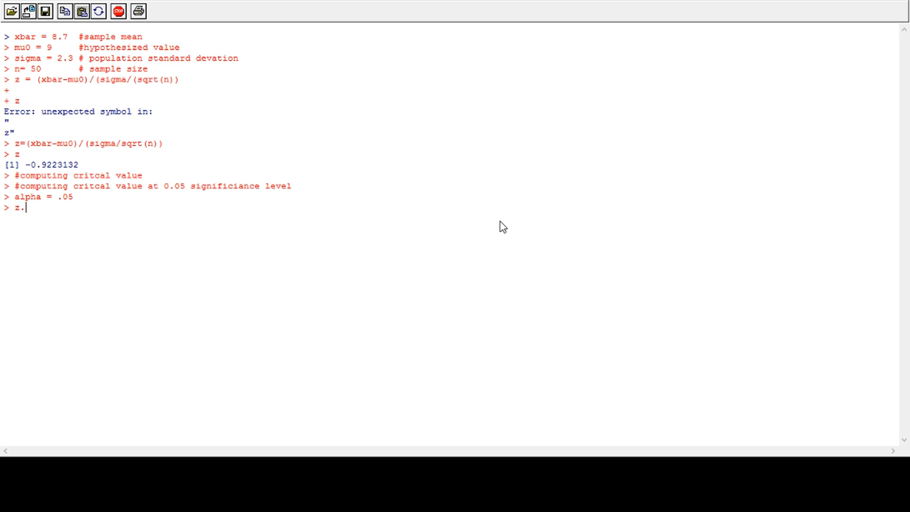
text(alpha)
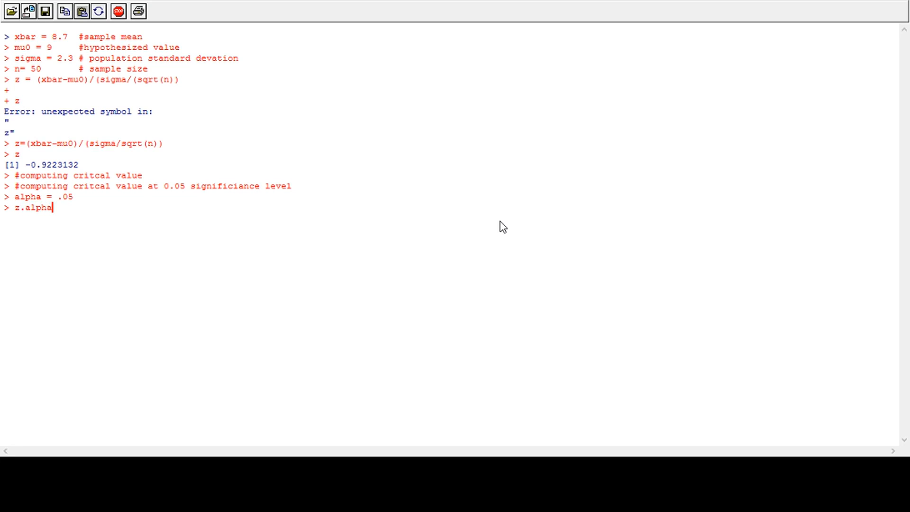
text(=)
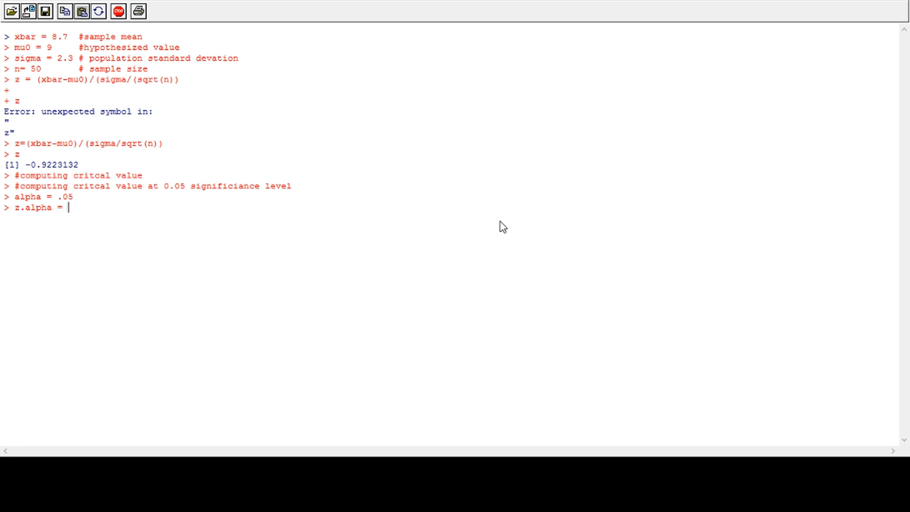
text(qnorm)
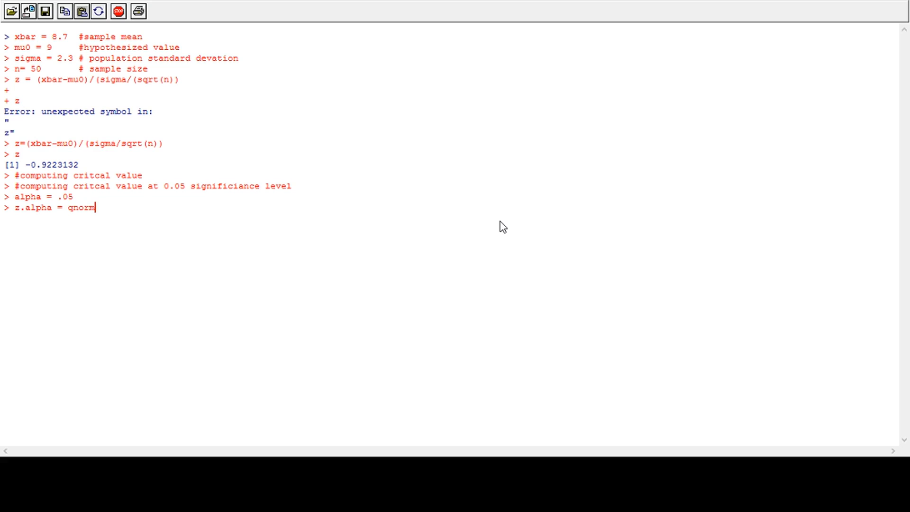
text(()
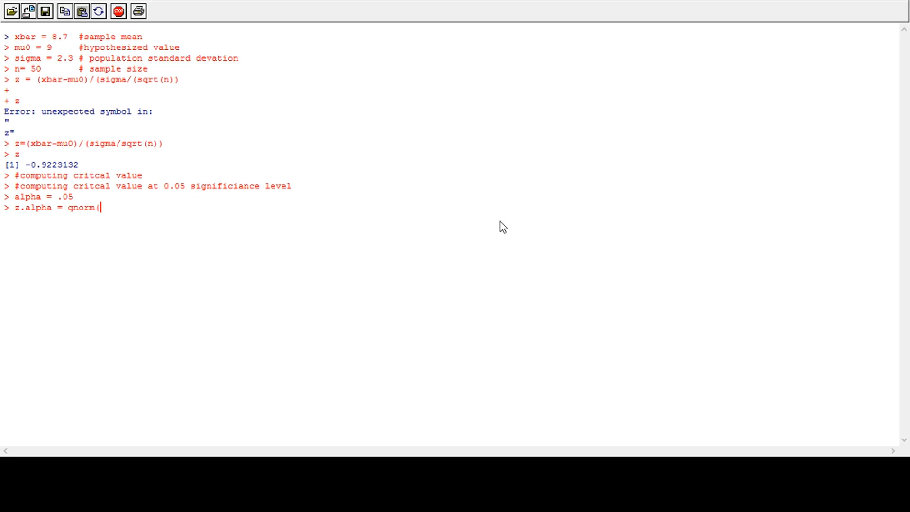
text(1)
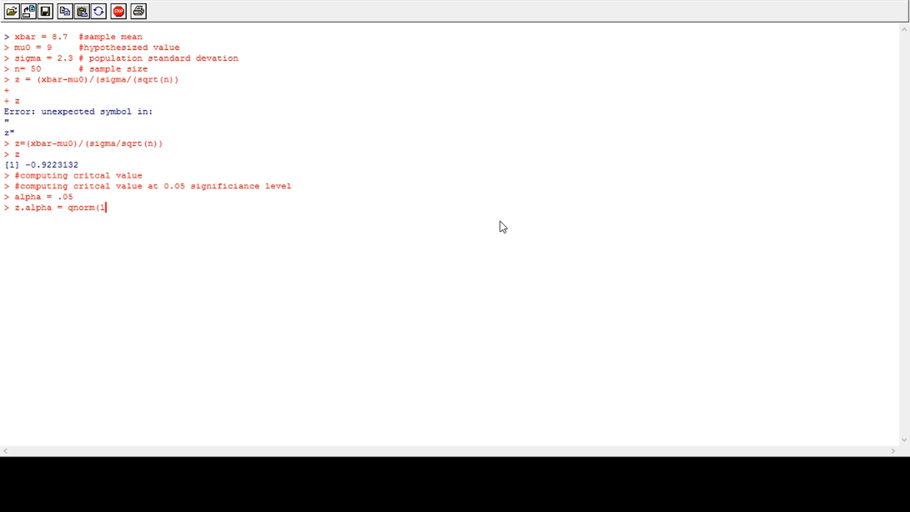
text(-alpha)
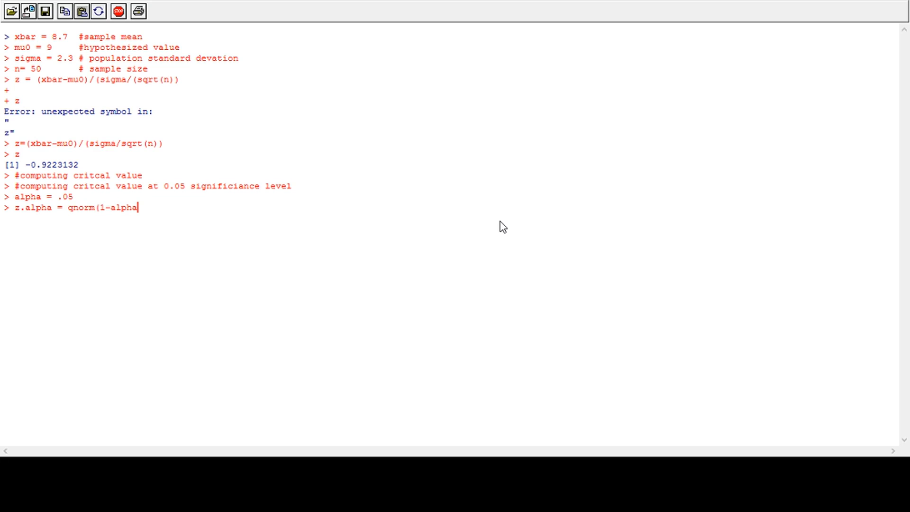
text())
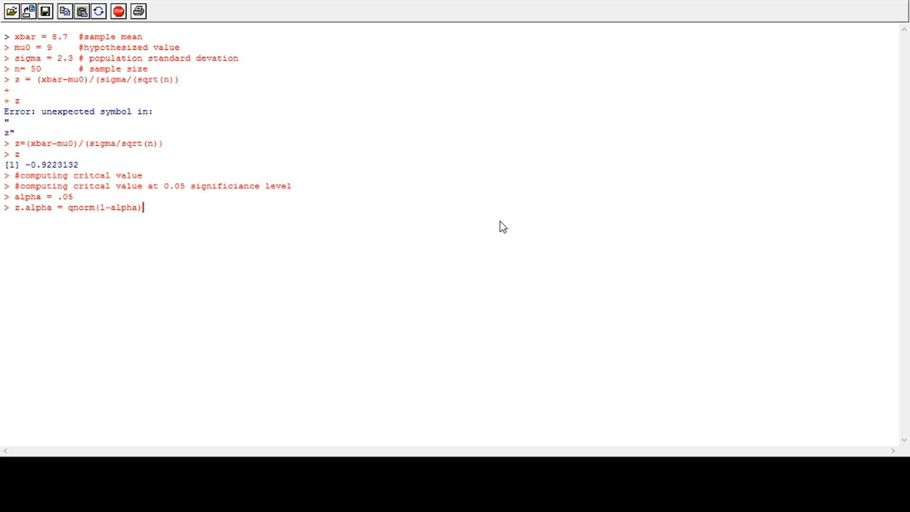
key(Return)
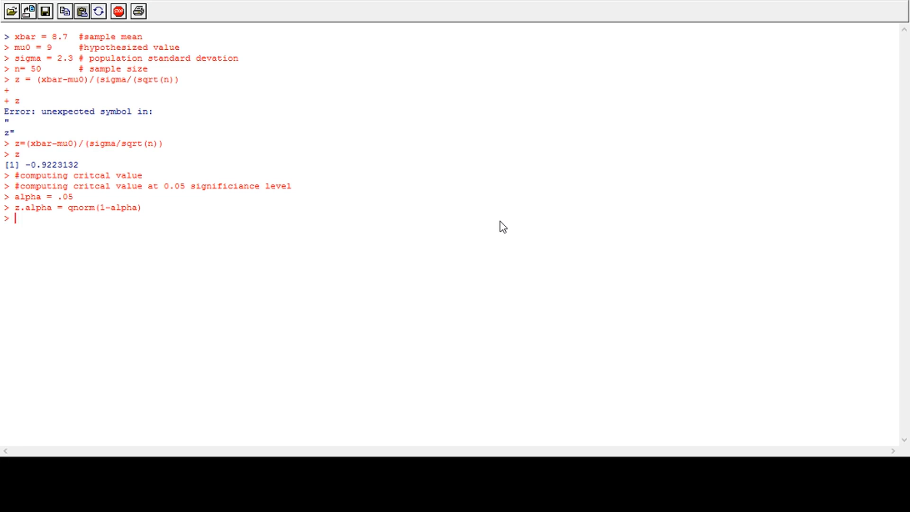
Print z.alpha, showing the critical value 1.644854.
text(z.)
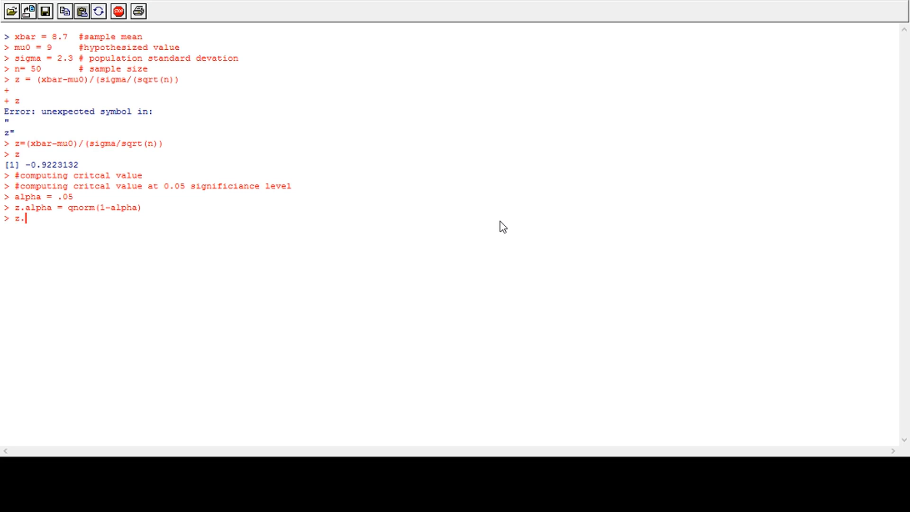
text(alpha)
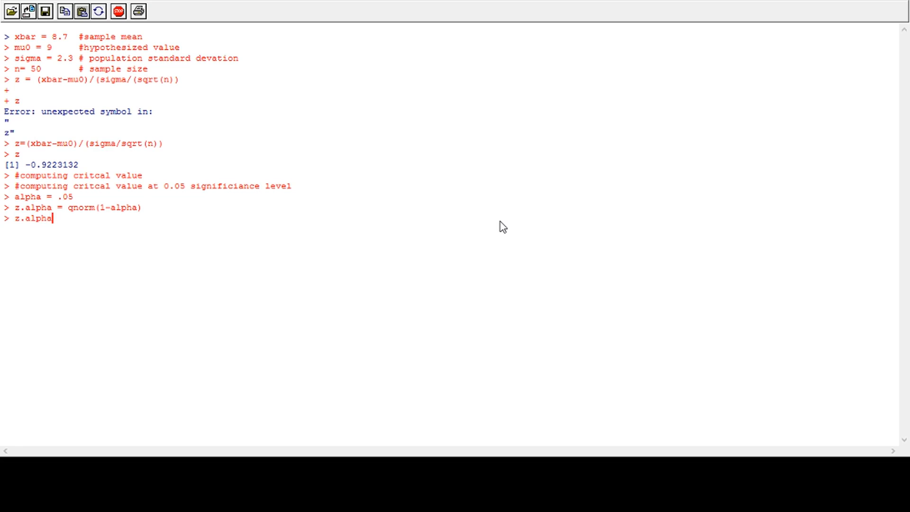
key(Return)
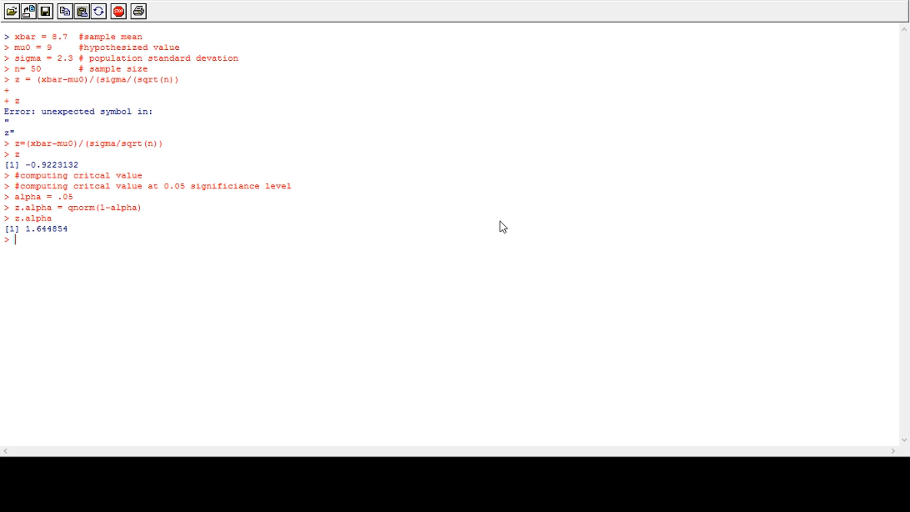
Start a comment line with # below the 1.644854 output.
text(#)
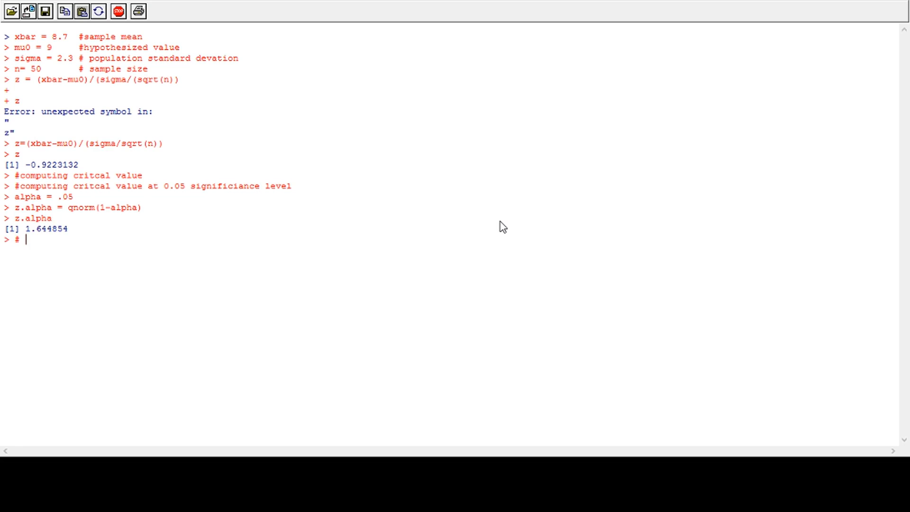
mouse_move(208, 256)
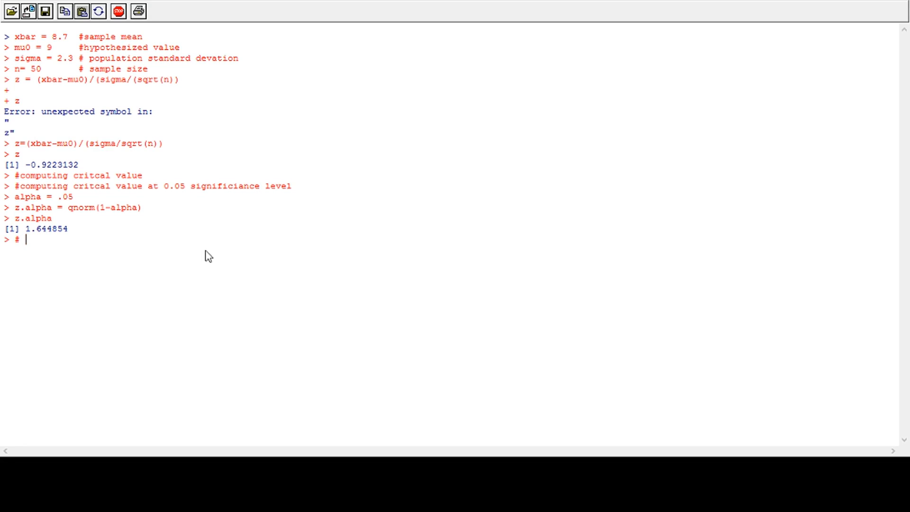
mouse_move(53, 168)
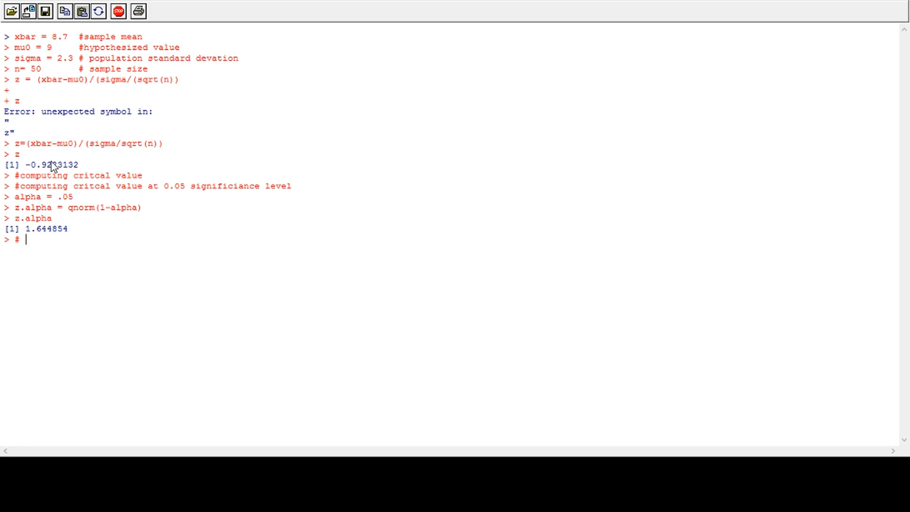
mouse_move(115, 246)
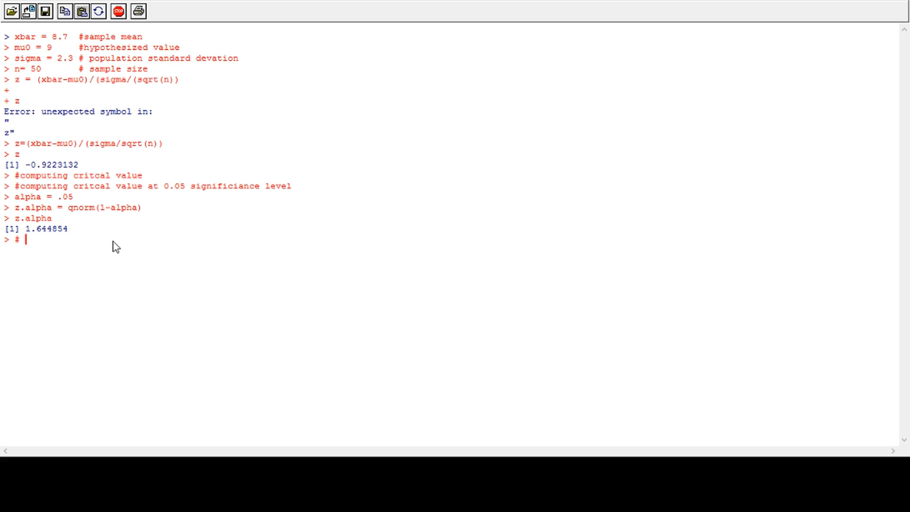
Comment that test statistic -0.9223 is smaller than critical value 1.6448.
text(Si)
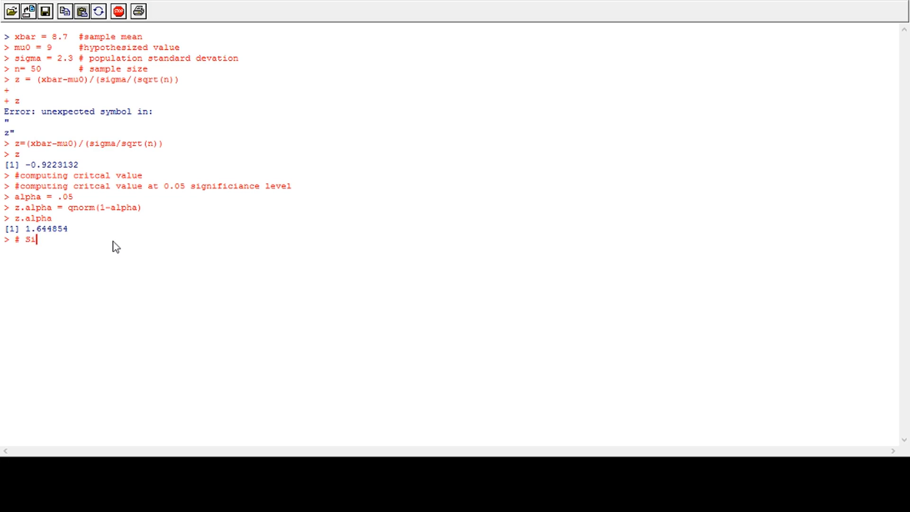
text(nce,)
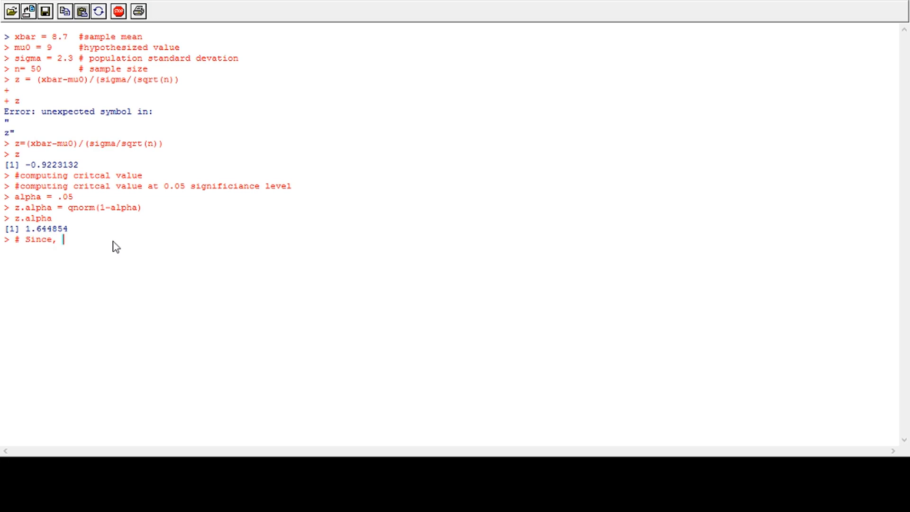
text(test sta)
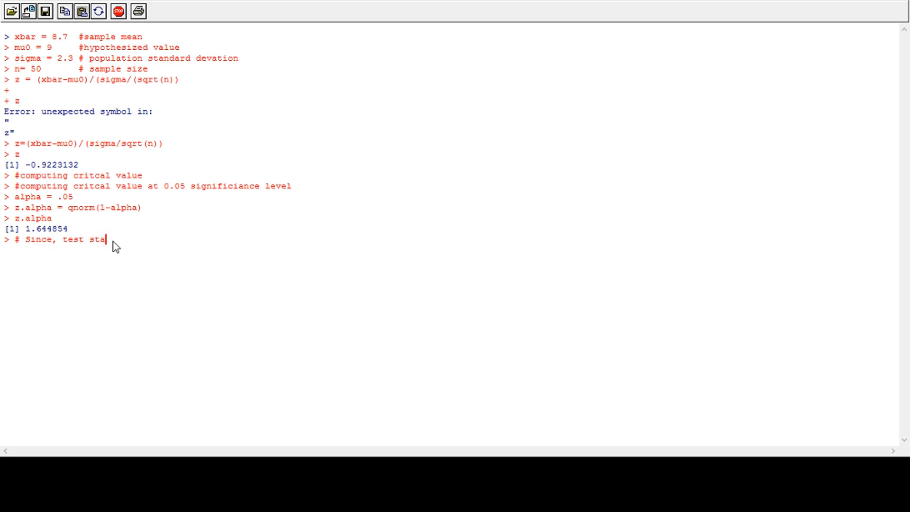
text(tic)
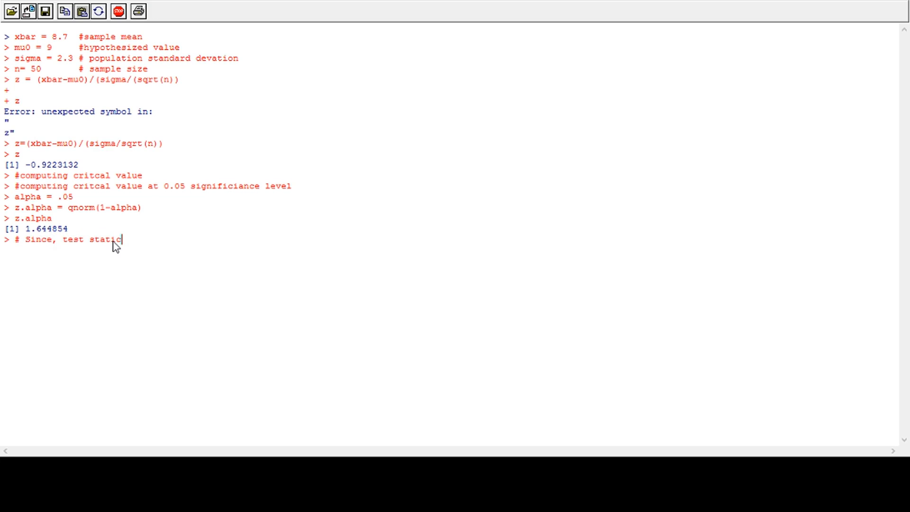
text(-)
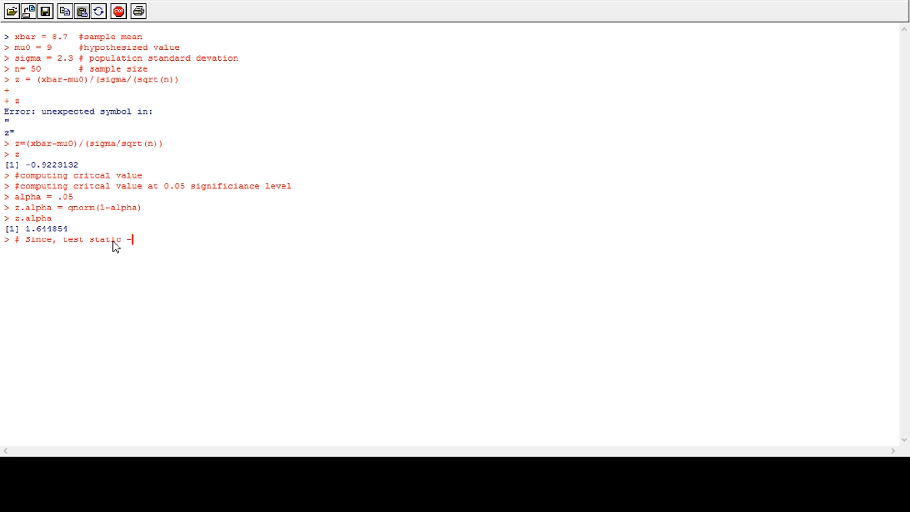
text(0.)
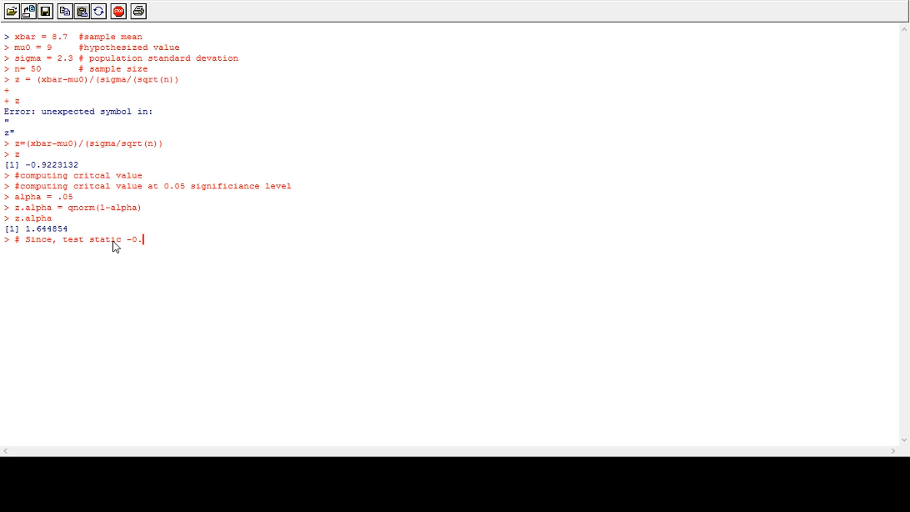
text(9223 is sma)
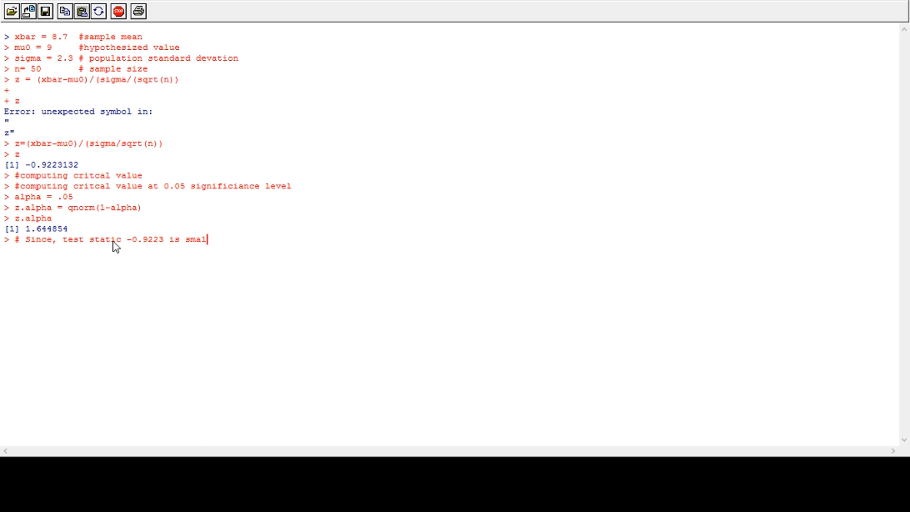
text(ler than)
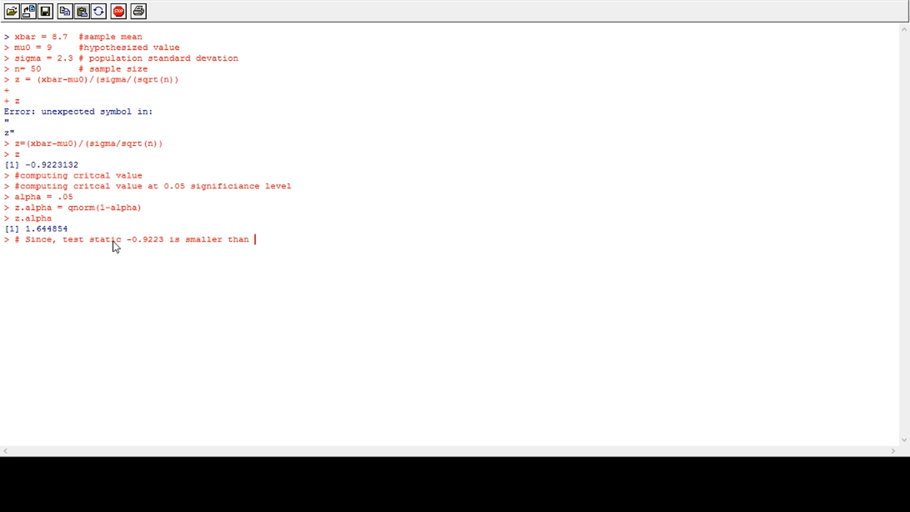
text(cri)
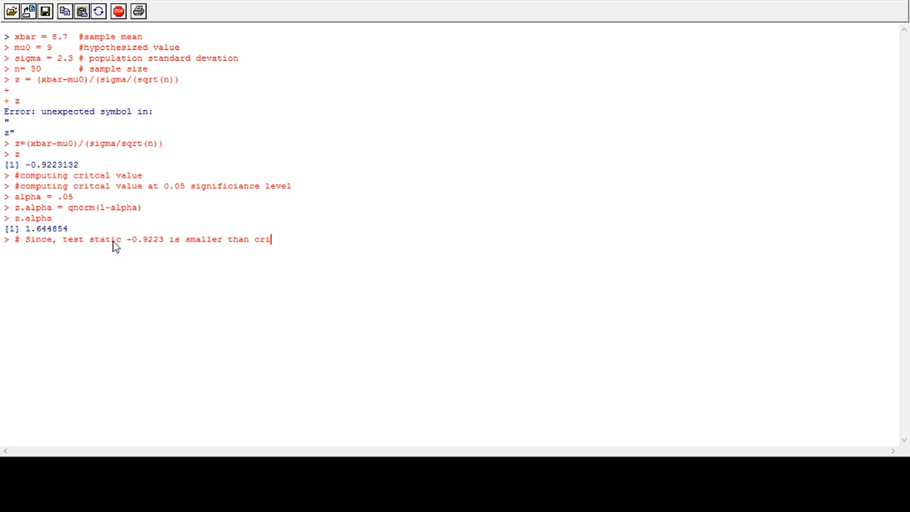
text(tcal value)
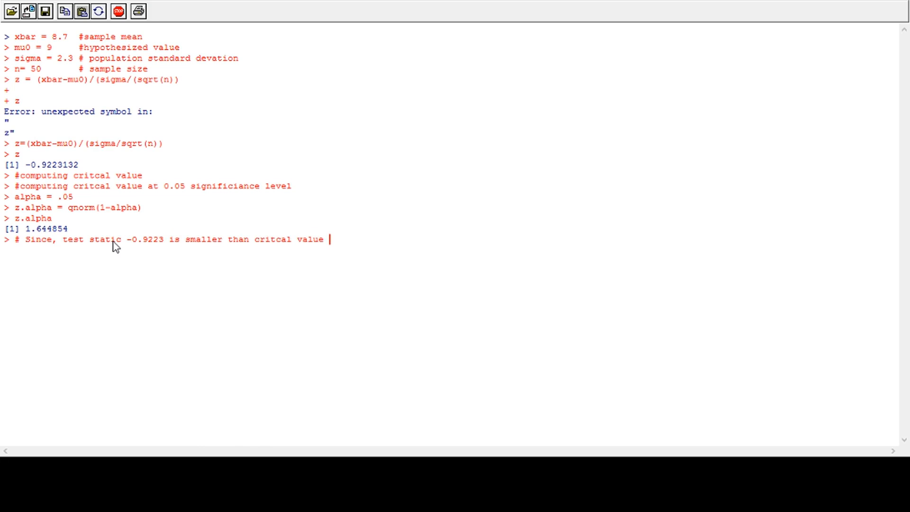
text(1.)
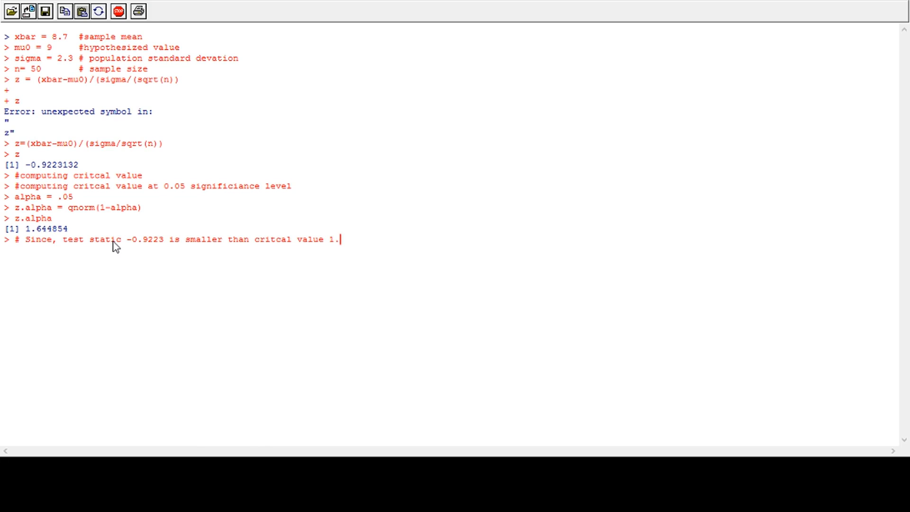
text(6)
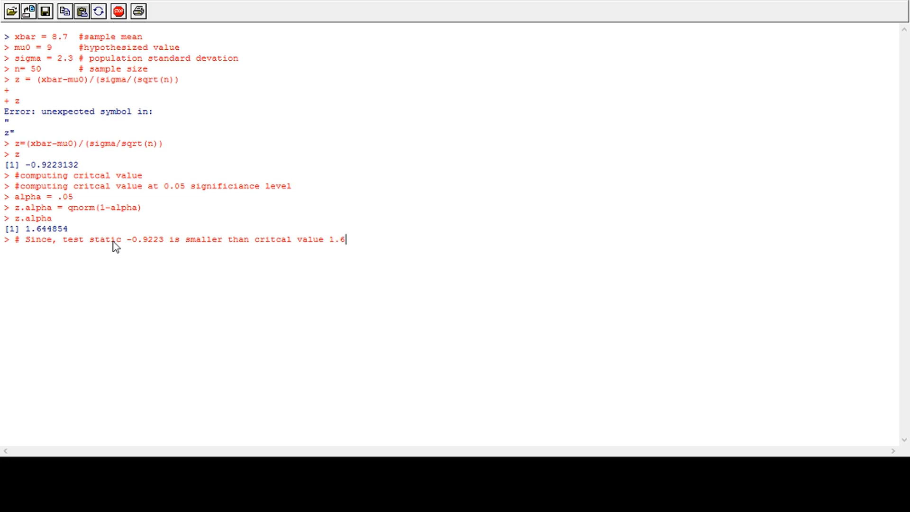
text(44)
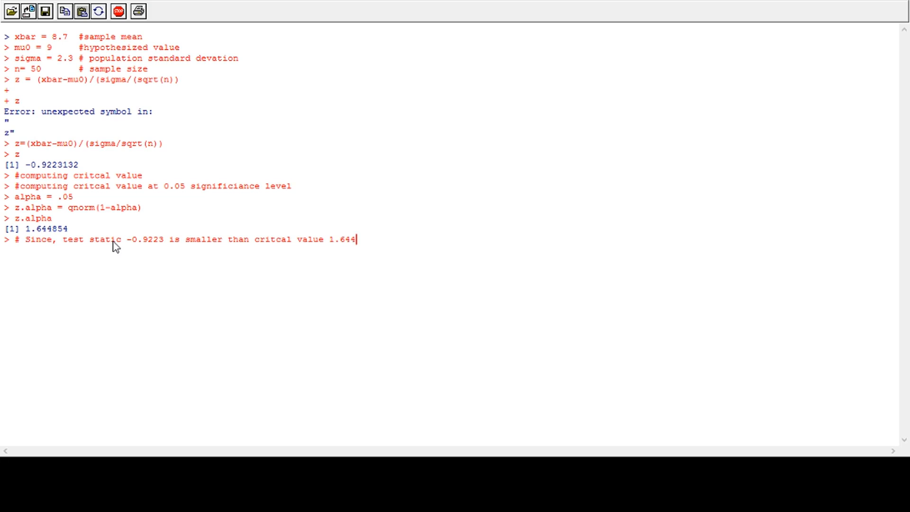
text(8)
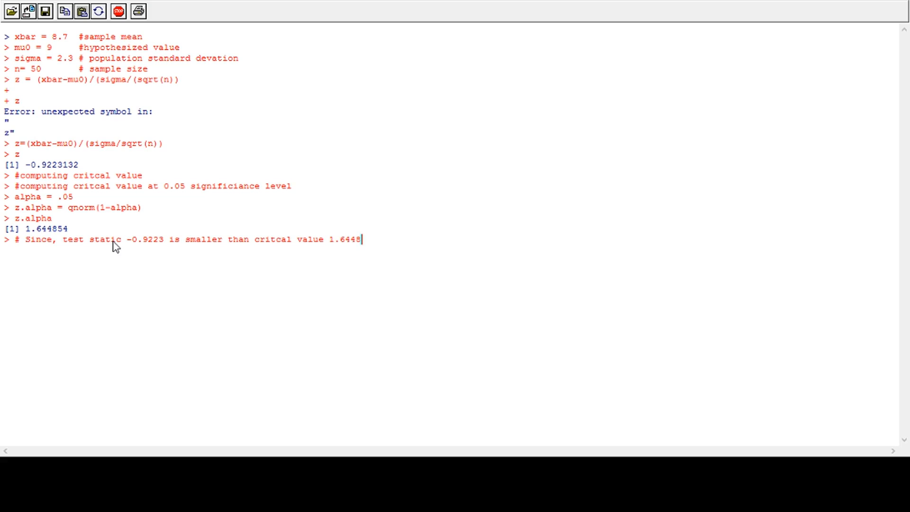
text(,)
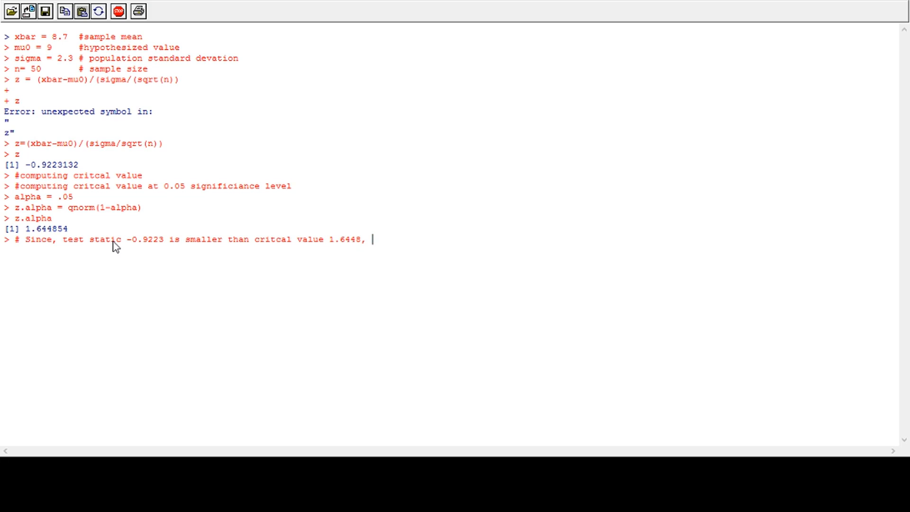
Add that at 0.05 level we reject the claim R1 rice yields more than 9 t/ha.
text(at)
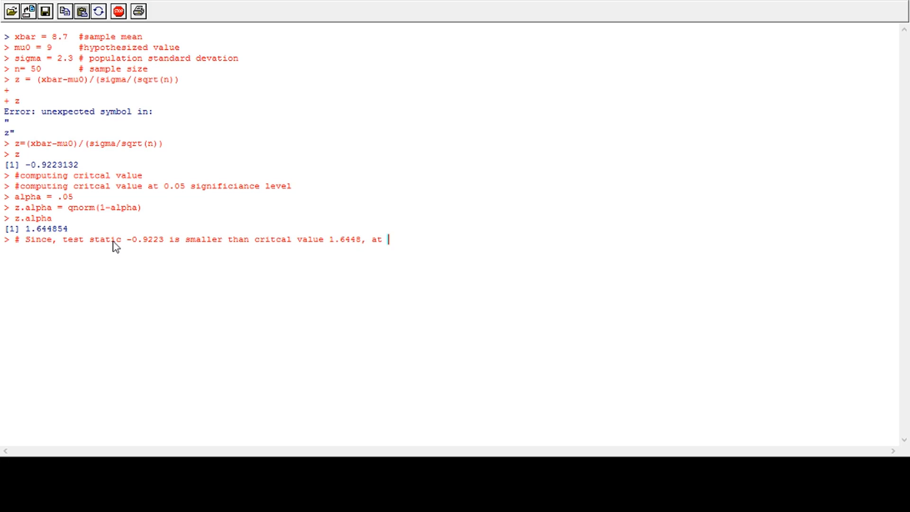
text(0.05 significance)
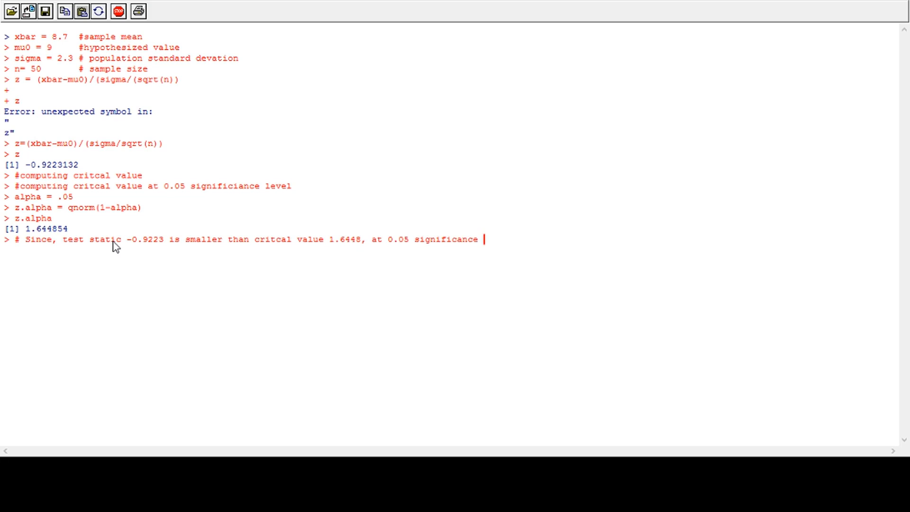
text(level)
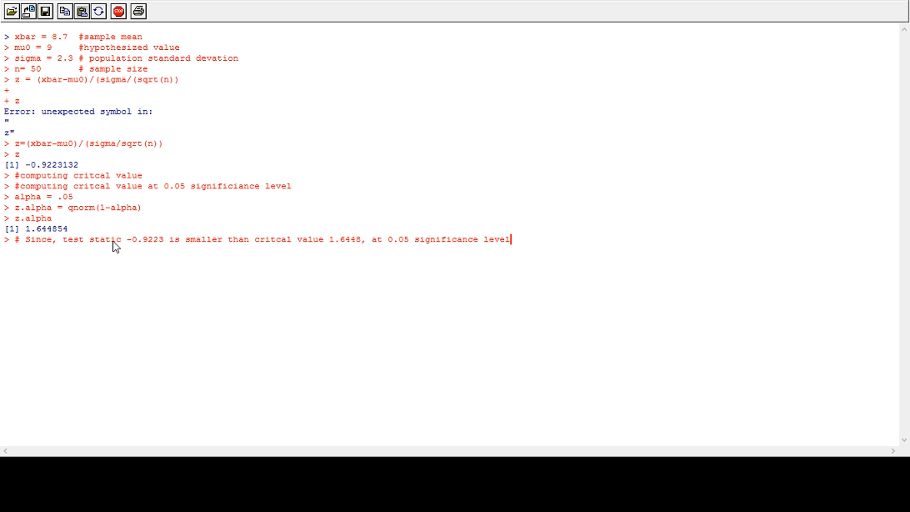
text(, we r)
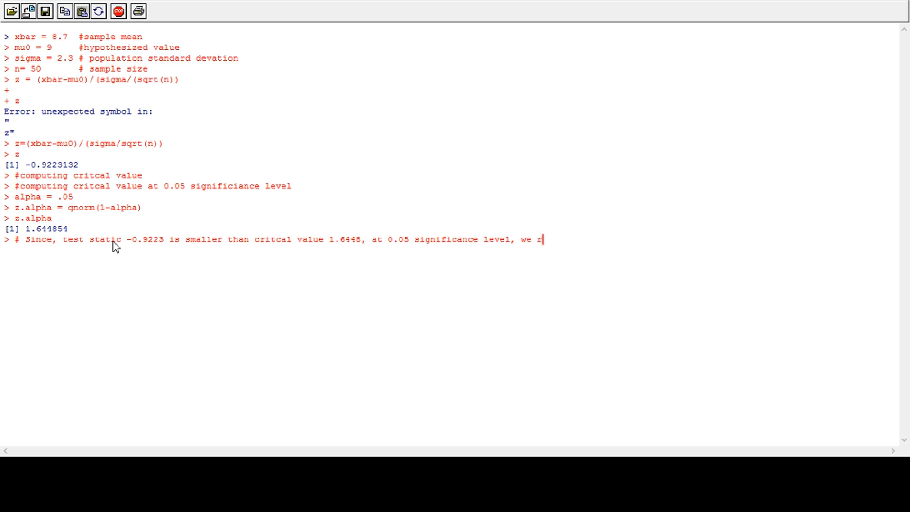
text(ejcet)
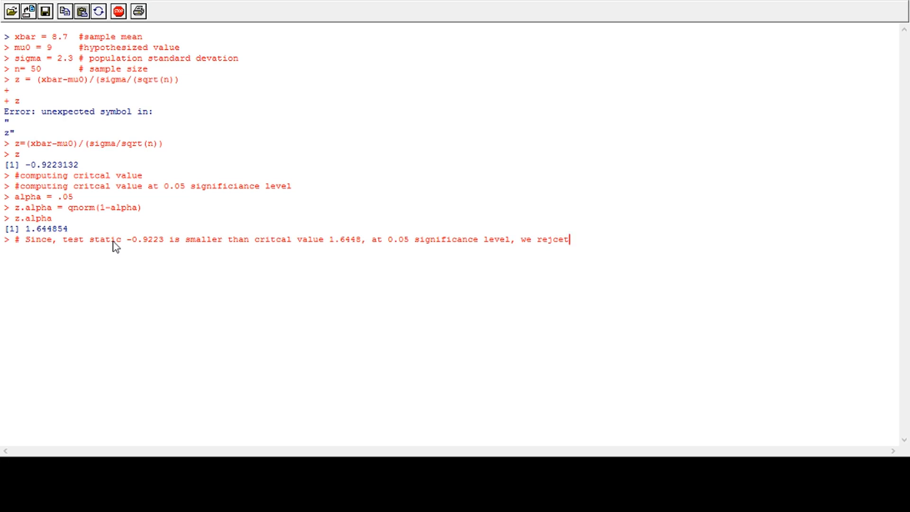
text(the claim)
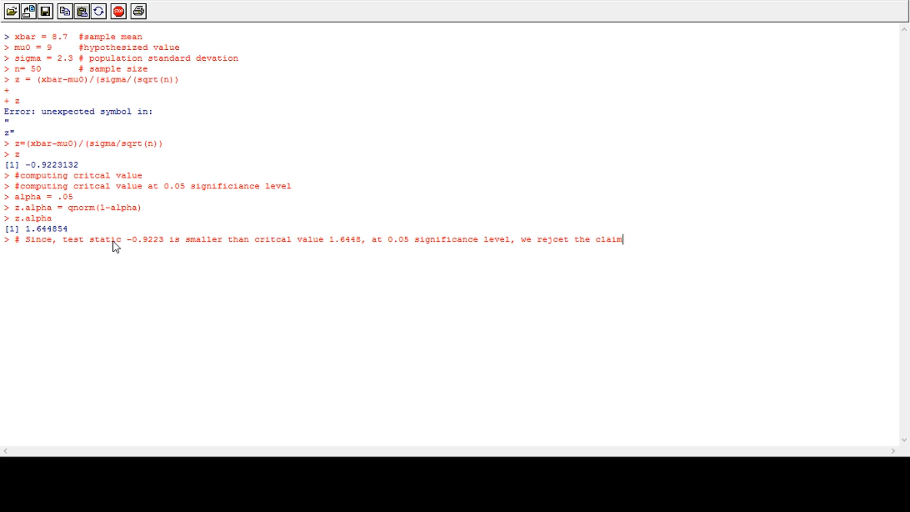
text(that the)
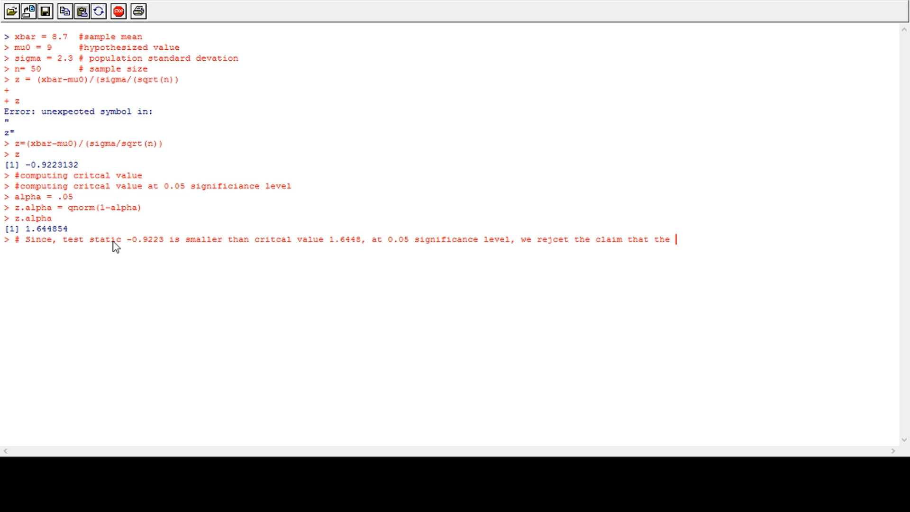
text(yield o)
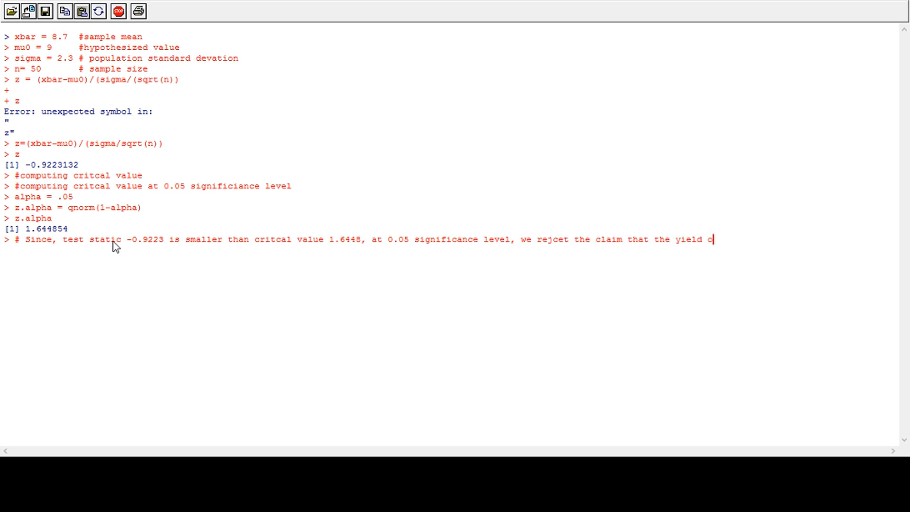
text(of R)
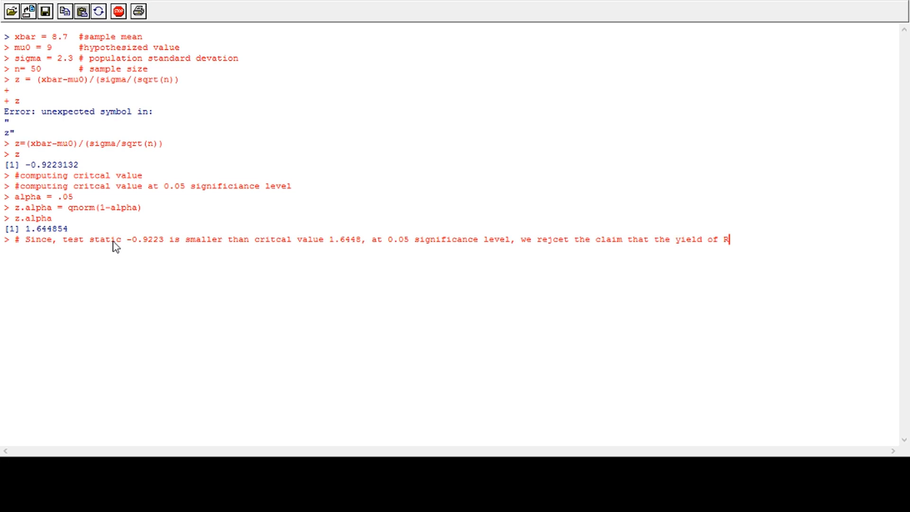
text(1 rice va)
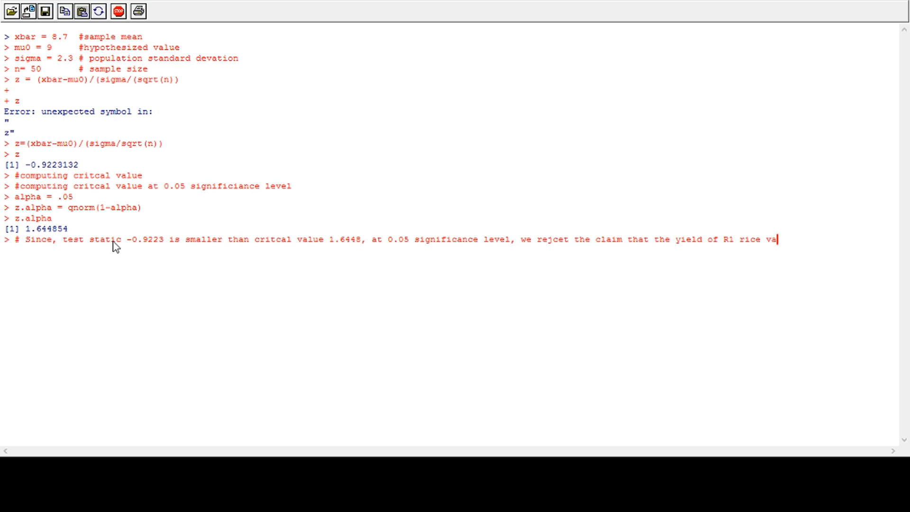
text(riety is)
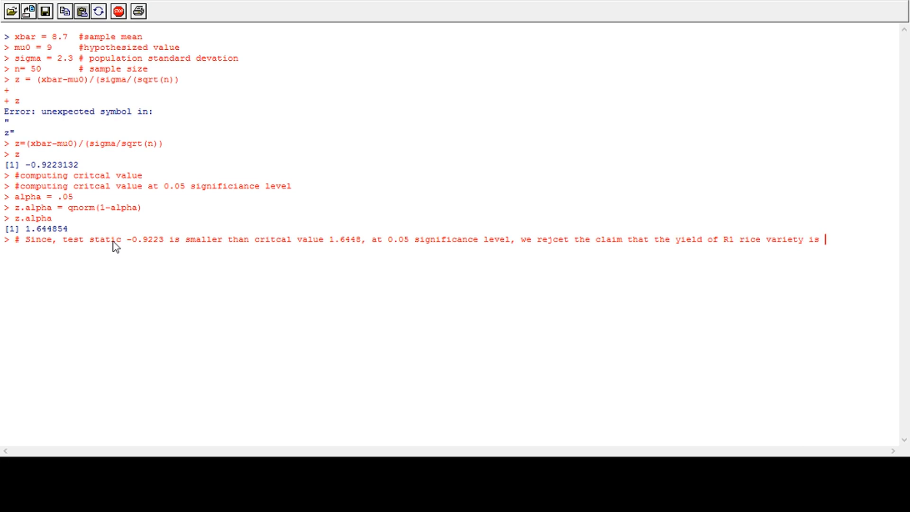
text(more than 9 t/)
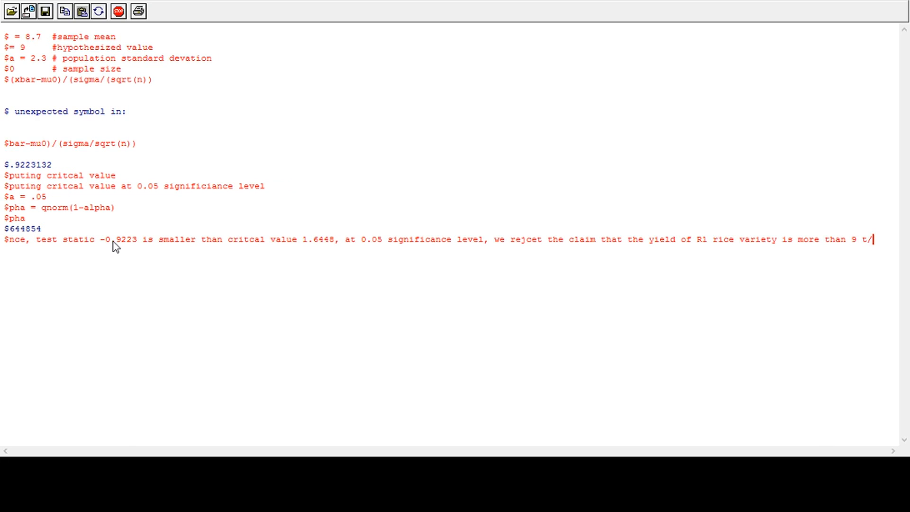
text(ha.)
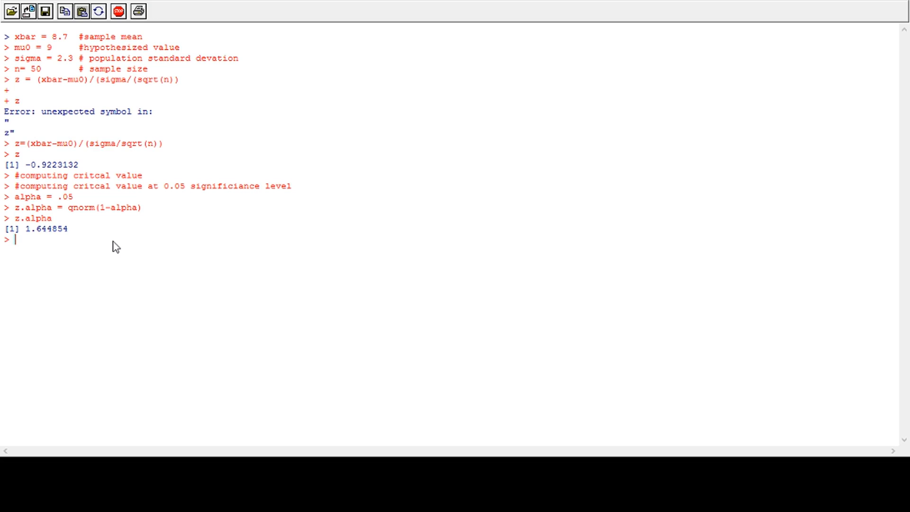
mouse_move(135, 256)
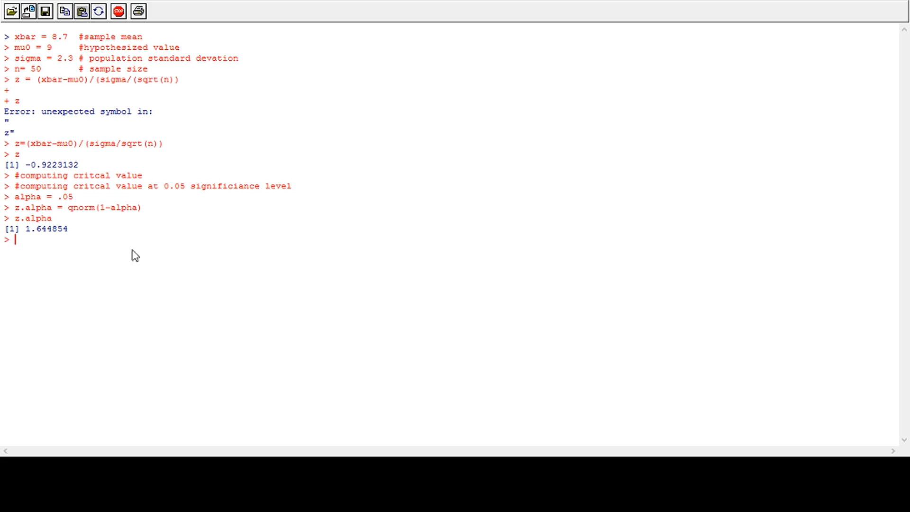